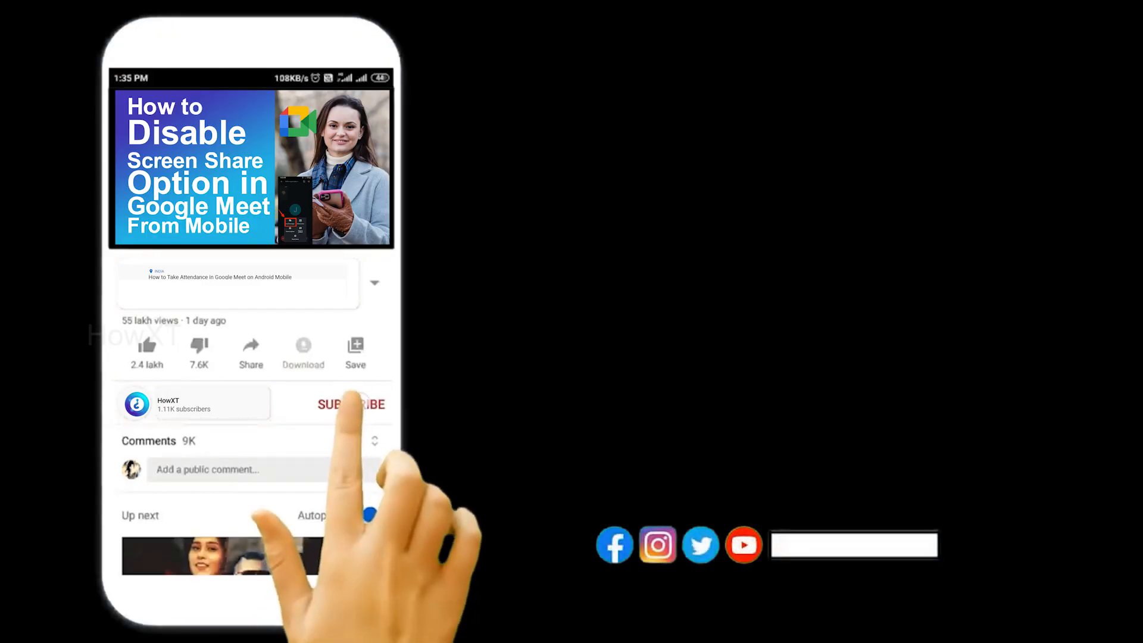
- Browse down through the Webex home page content
click(350, 404)
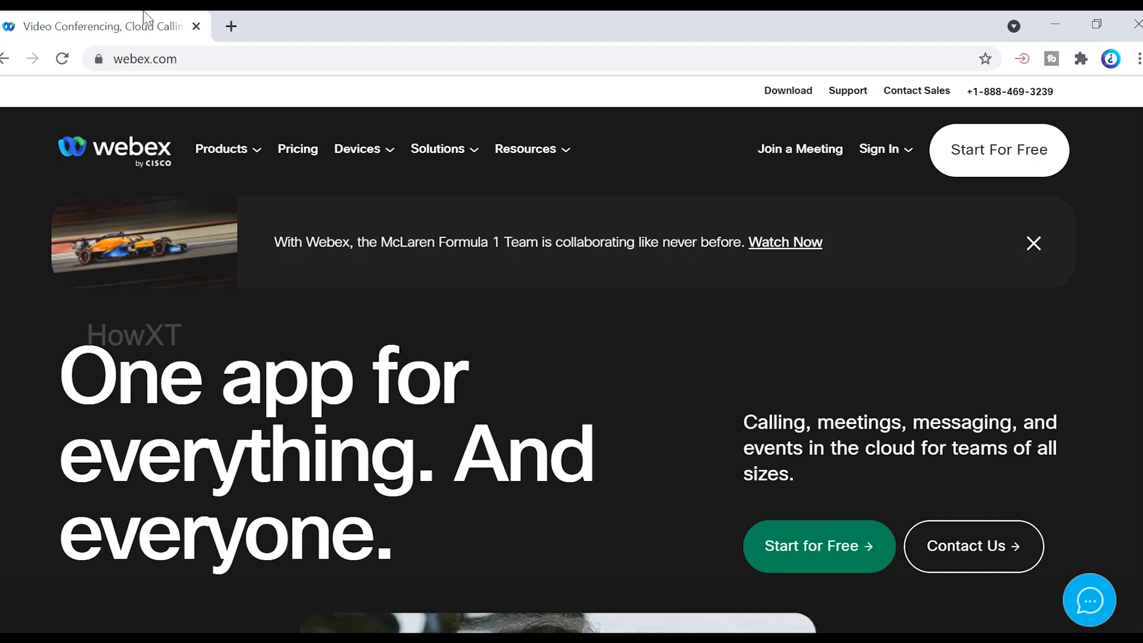
mouse_move(221, 240)
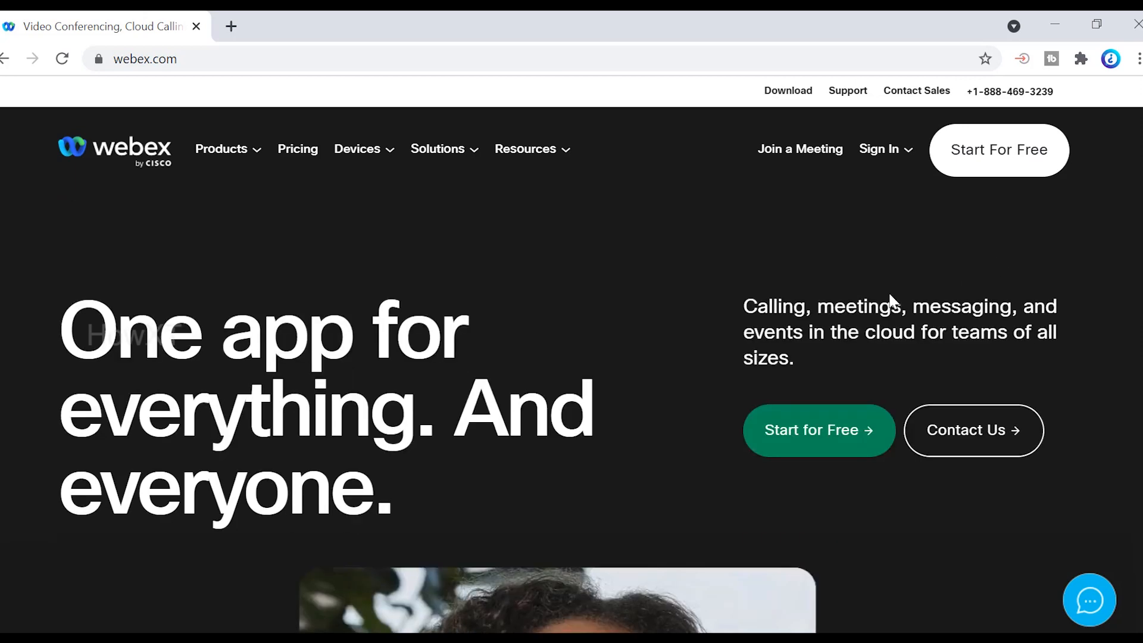
mouse_move(635, 328)
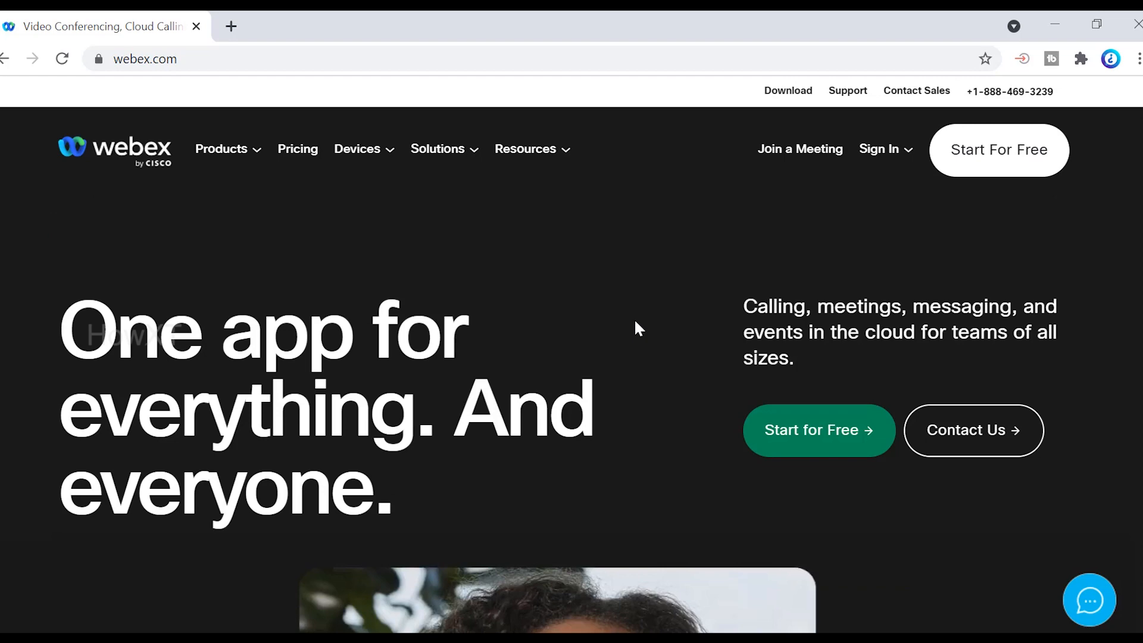
scroll(down, 3)
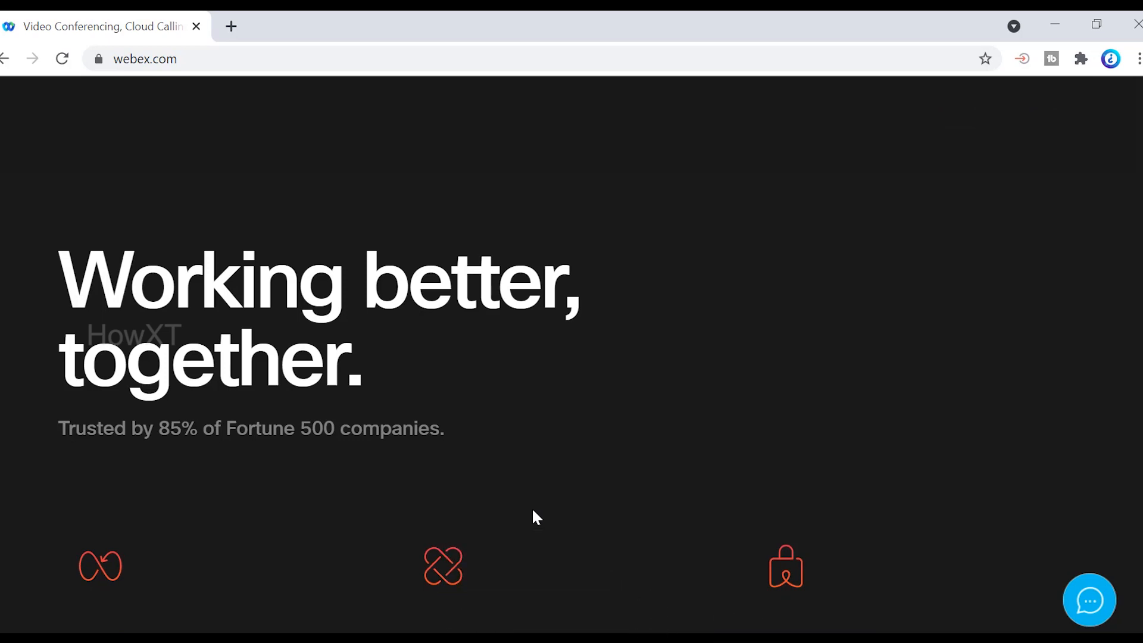
mouse_move(310, 487)
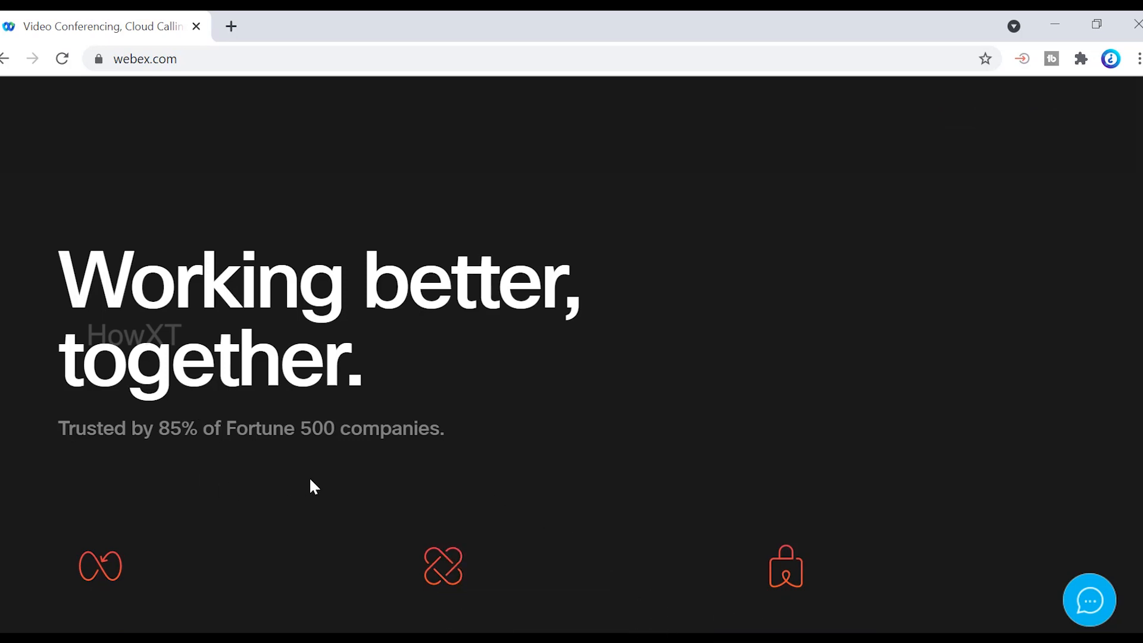
mouse_move(364, 480)
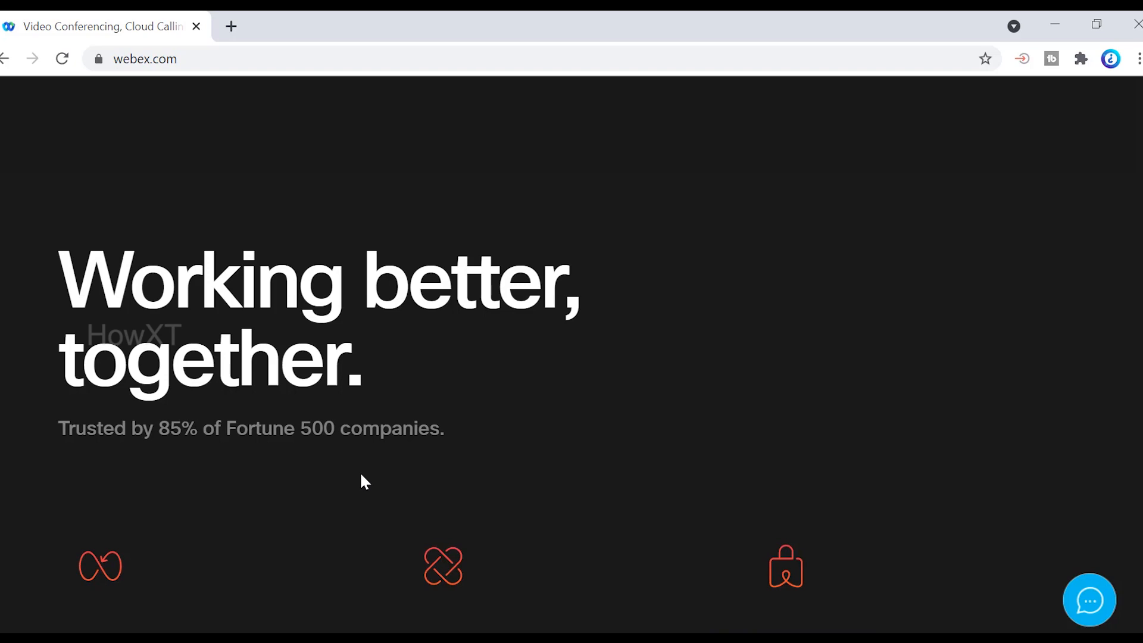
scroll(down, 3)
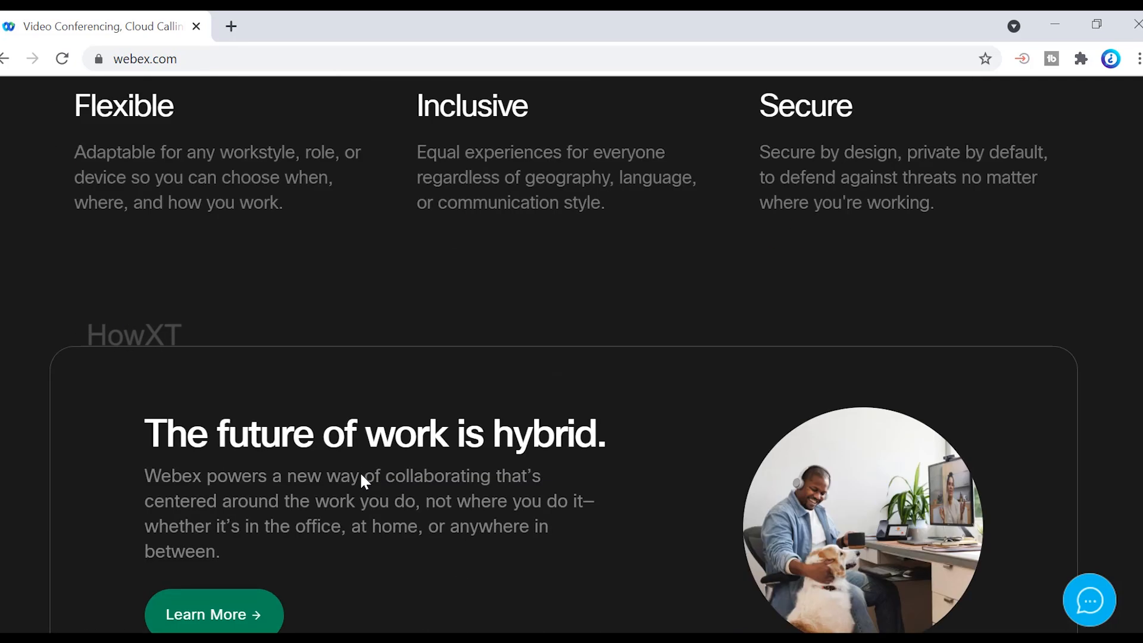
scroll(up, 3)
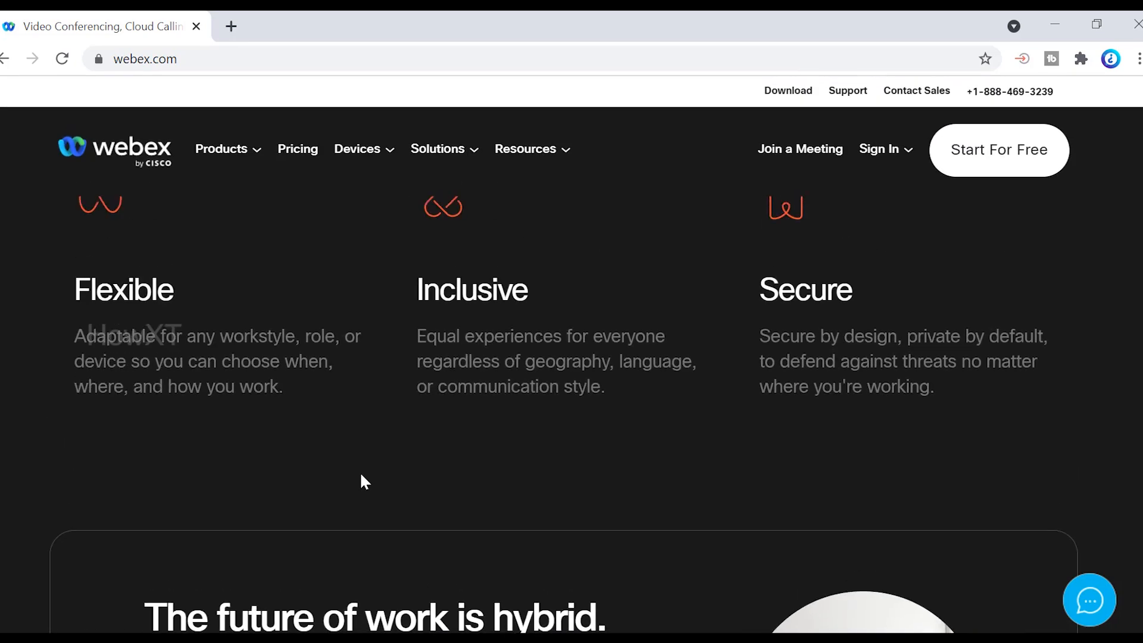
scroll(down, 3)
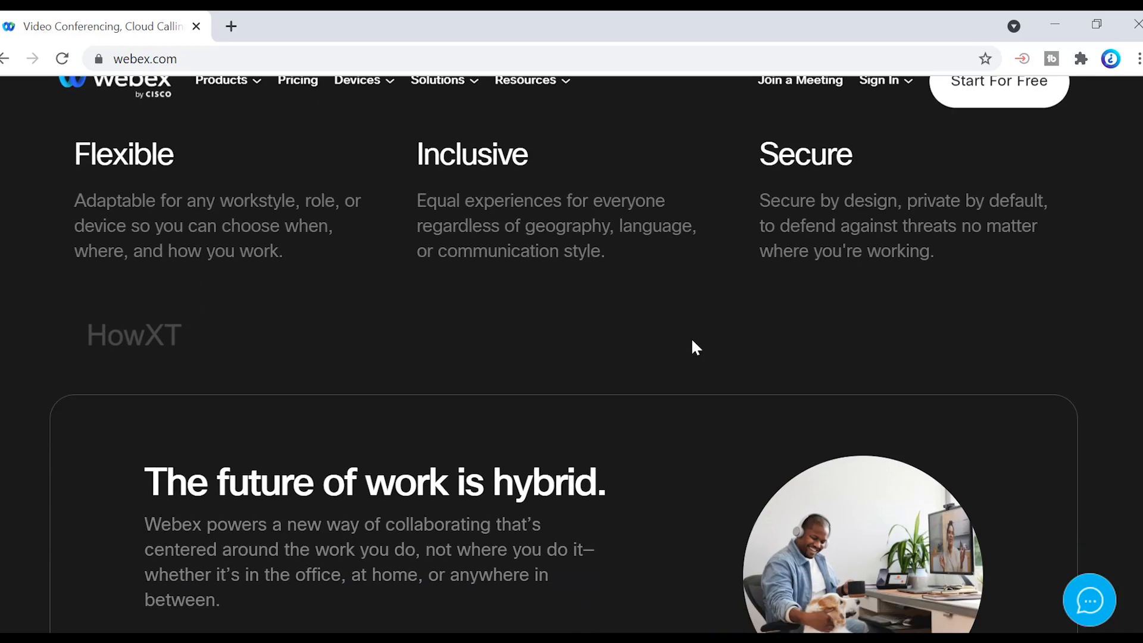
scroll(down, 3)
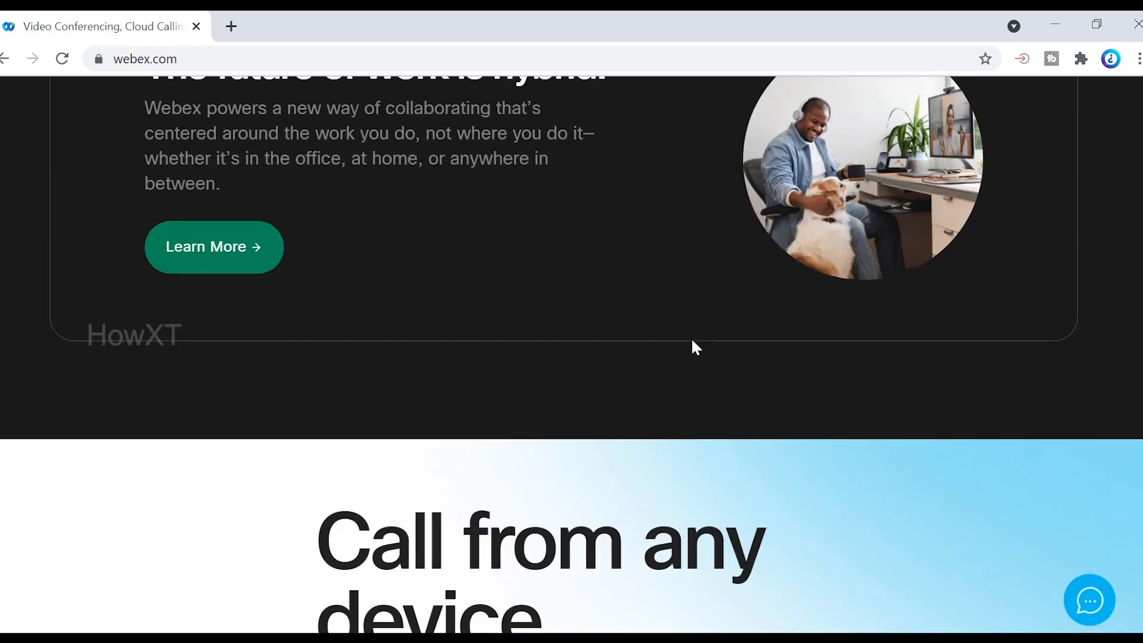
scroll(down, 3)
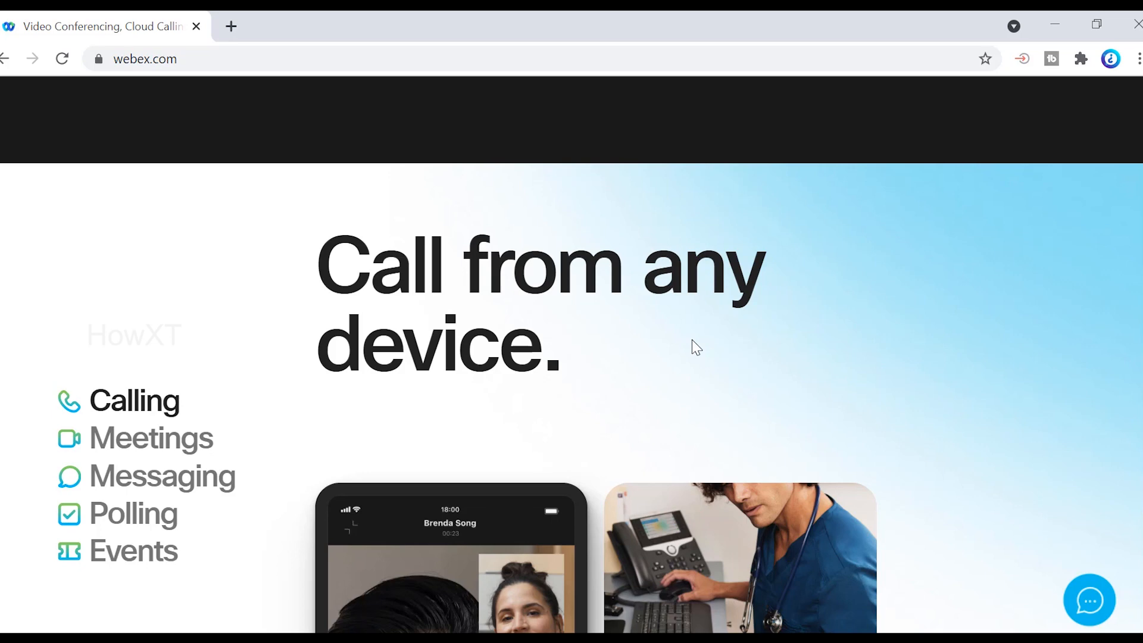
scroll(down, 3)
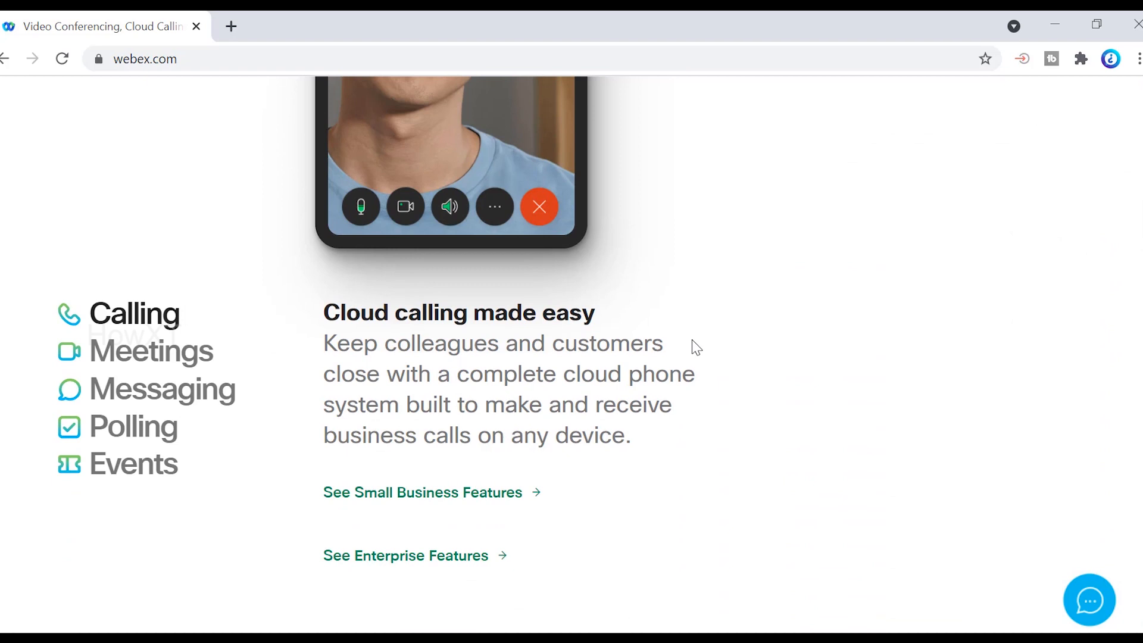
click(152, 350)
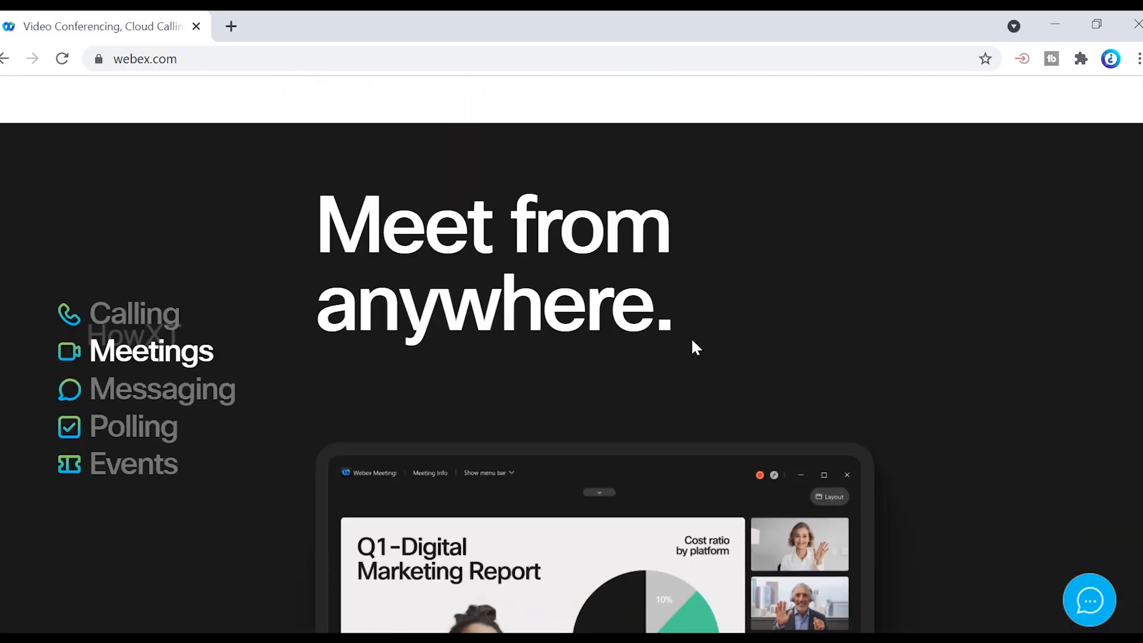
scroll(down, 3)
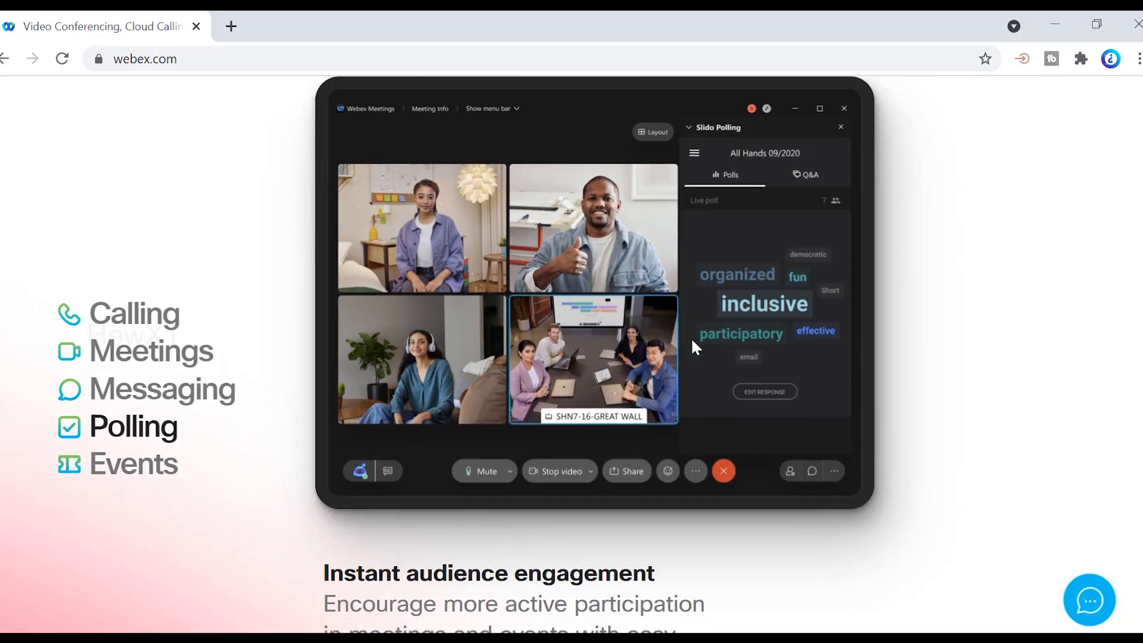
scroll(down, 3)
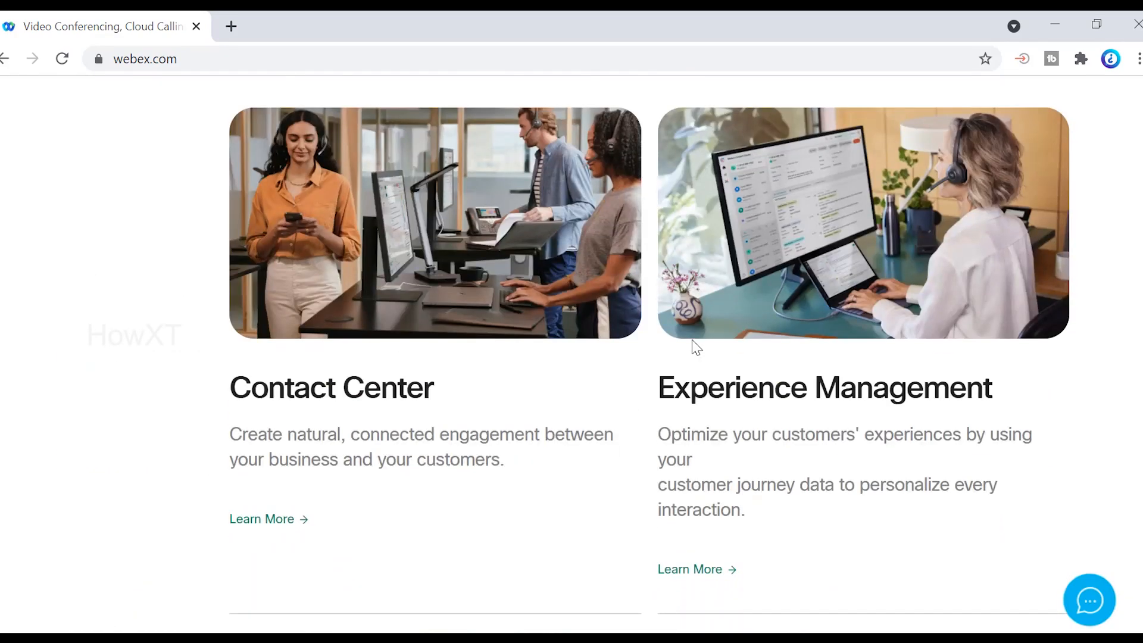
scroll(down, 3)
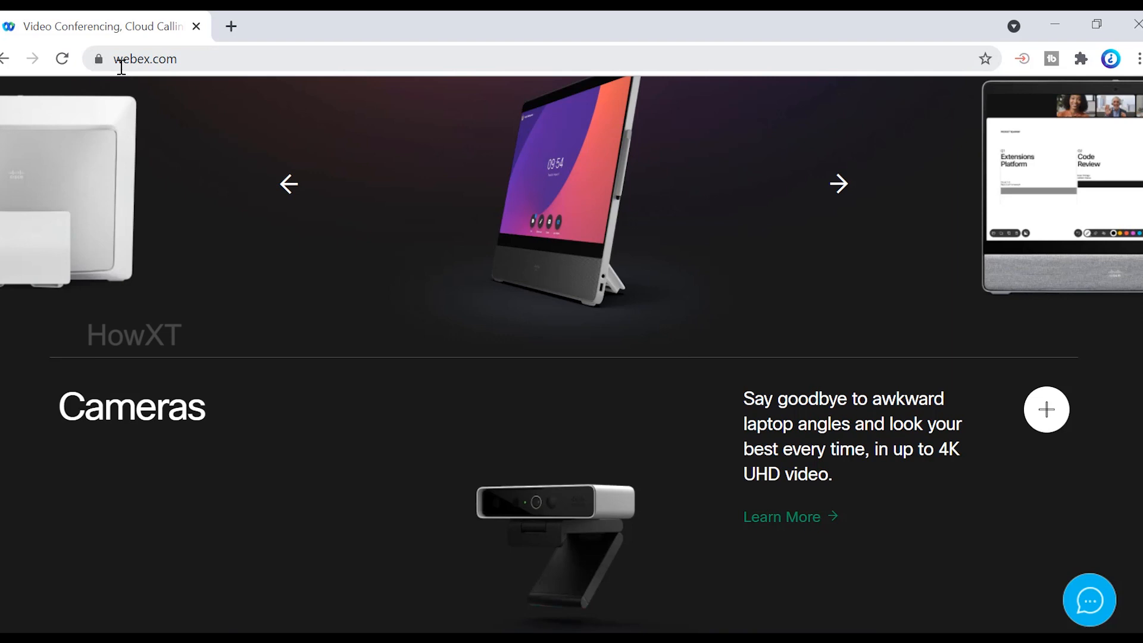
click(145, 59)
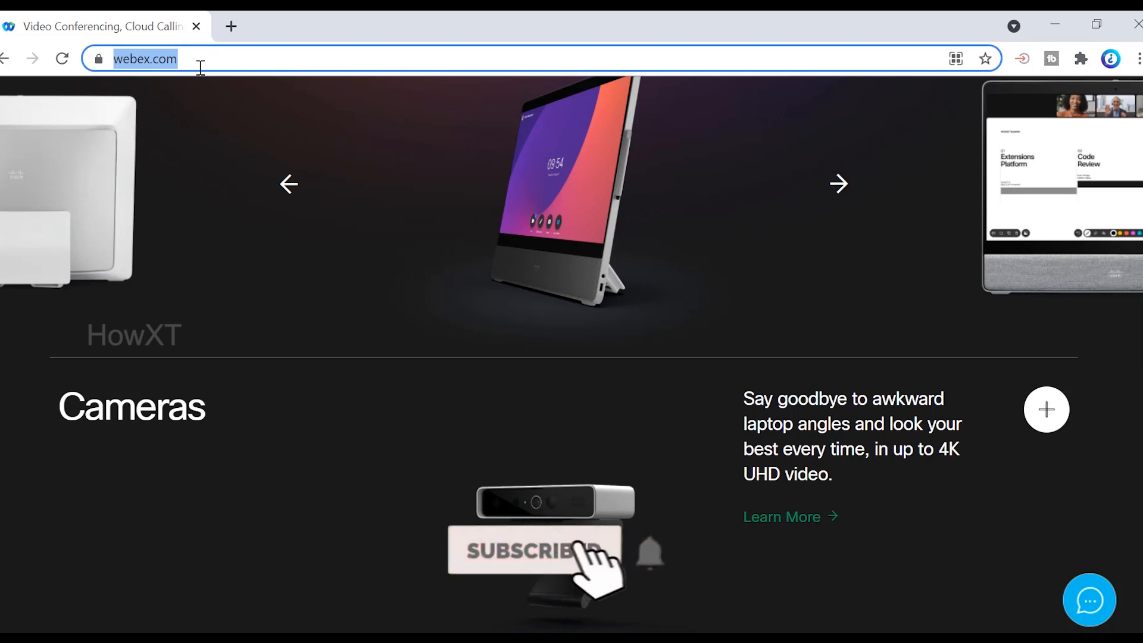
click(534, 550)
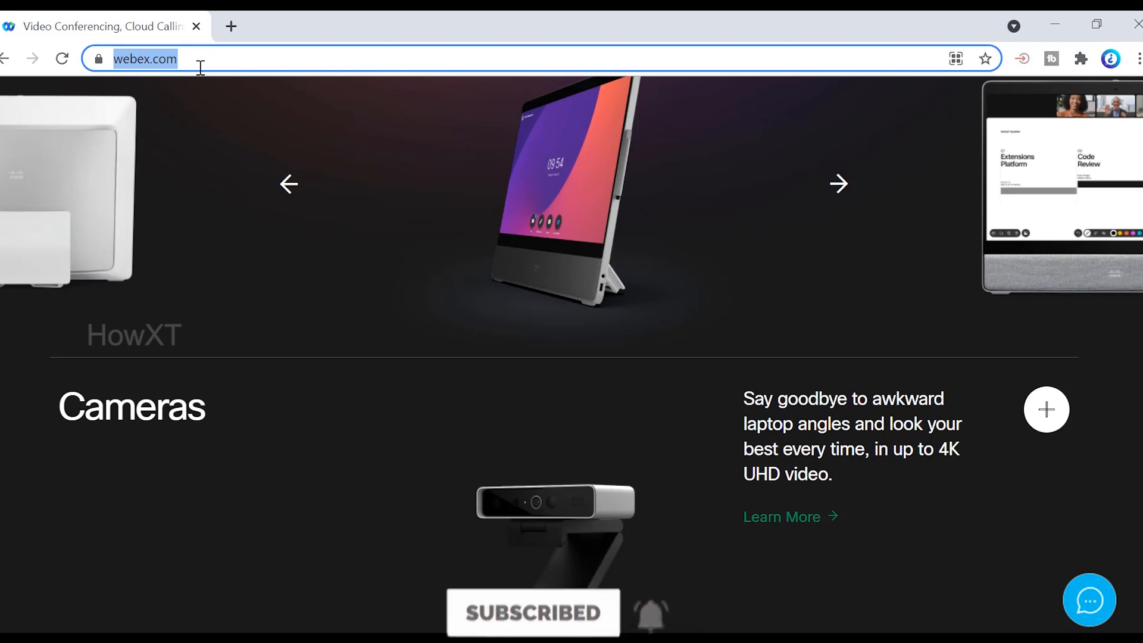
mouse_move(145, 232)
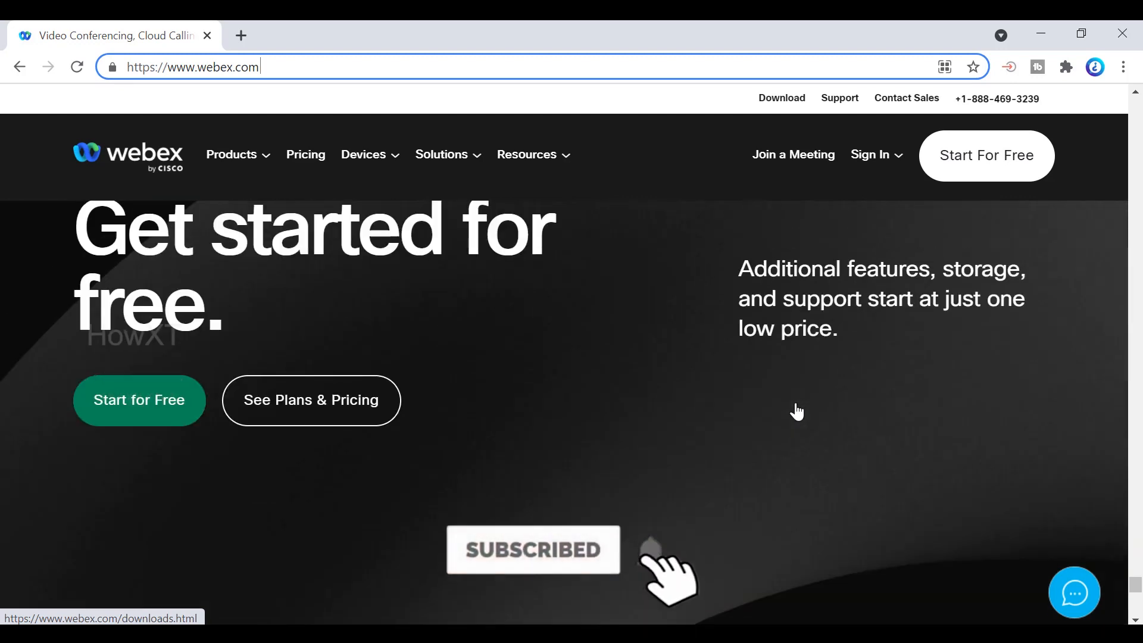
scroll(down, 3)
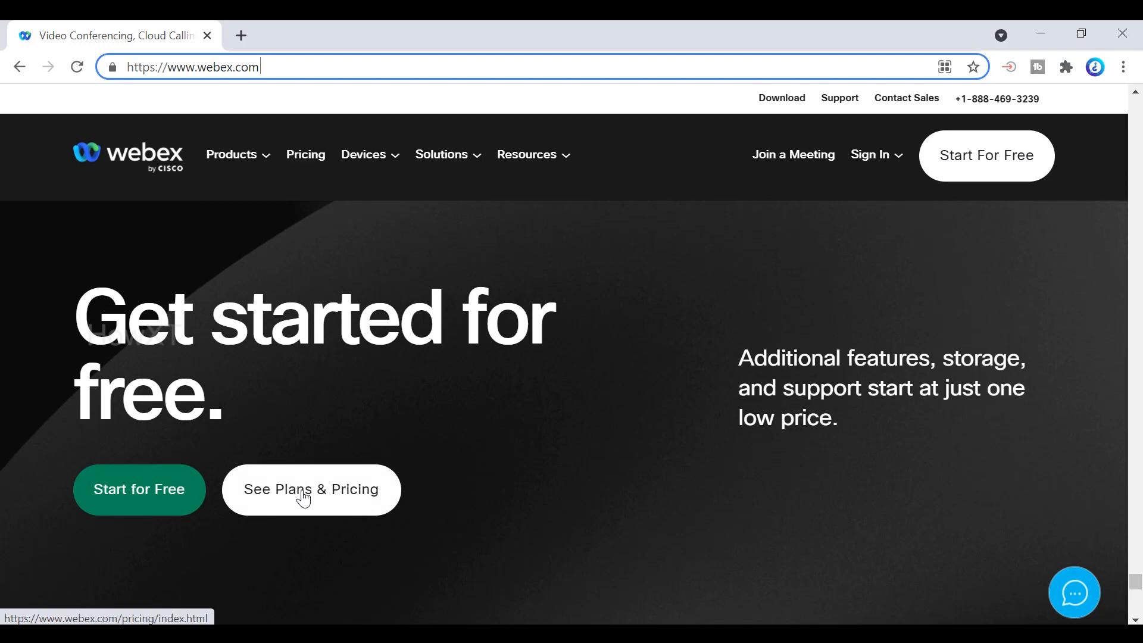
click(311, 489)
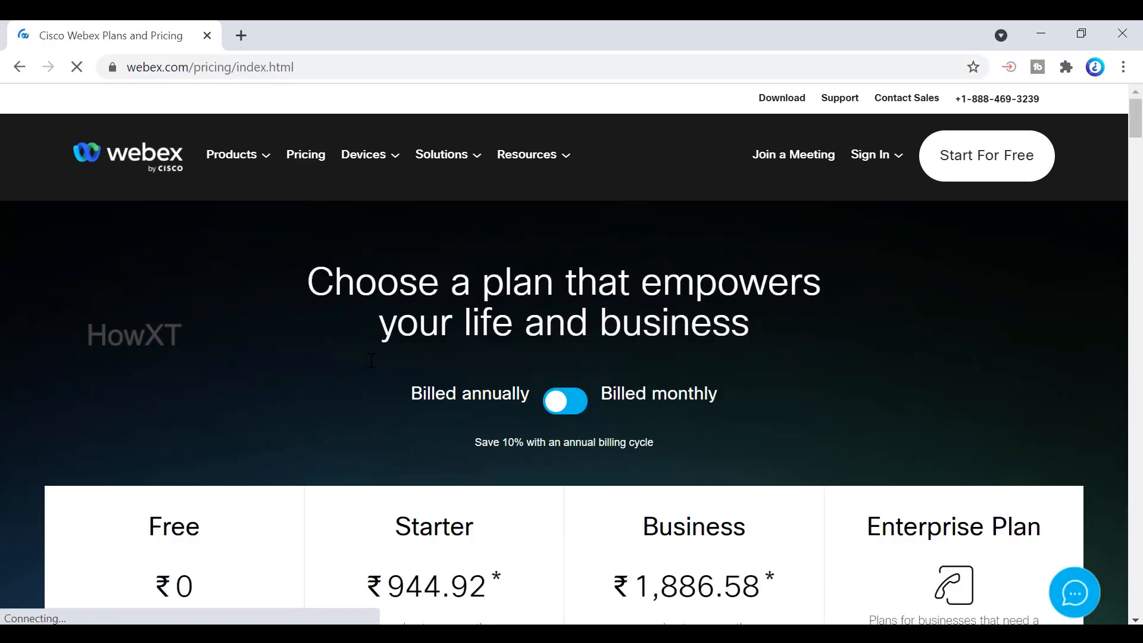
- Review the Free, Starter, Business and Enterprise plan comparison, then follow the footer Downloads link
scroll(down, 3)
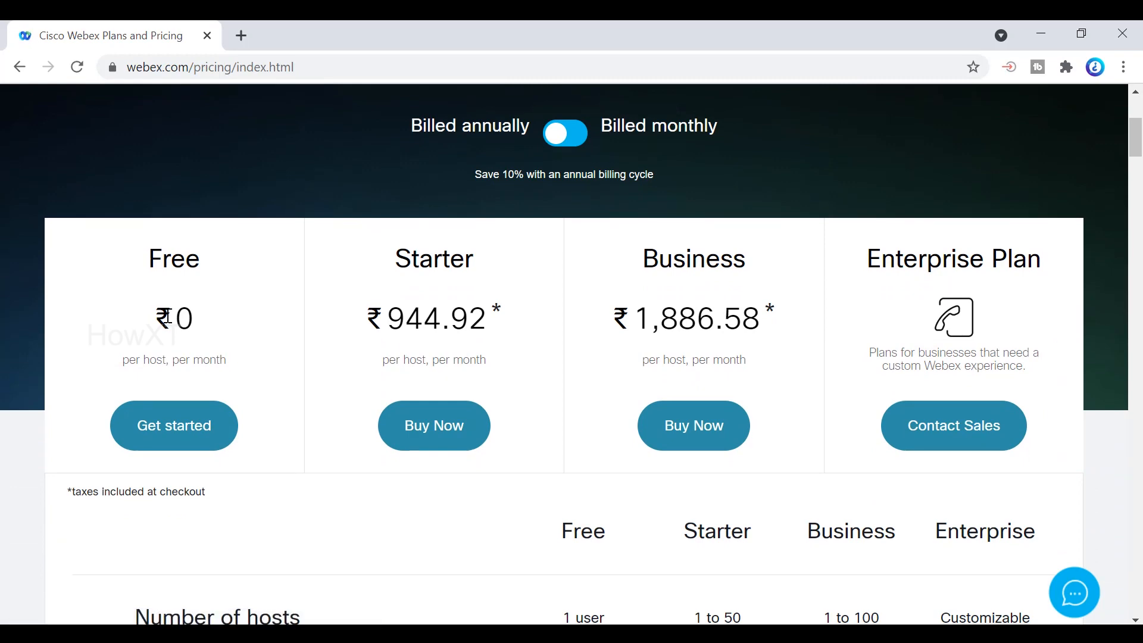
scroll(down, 3)
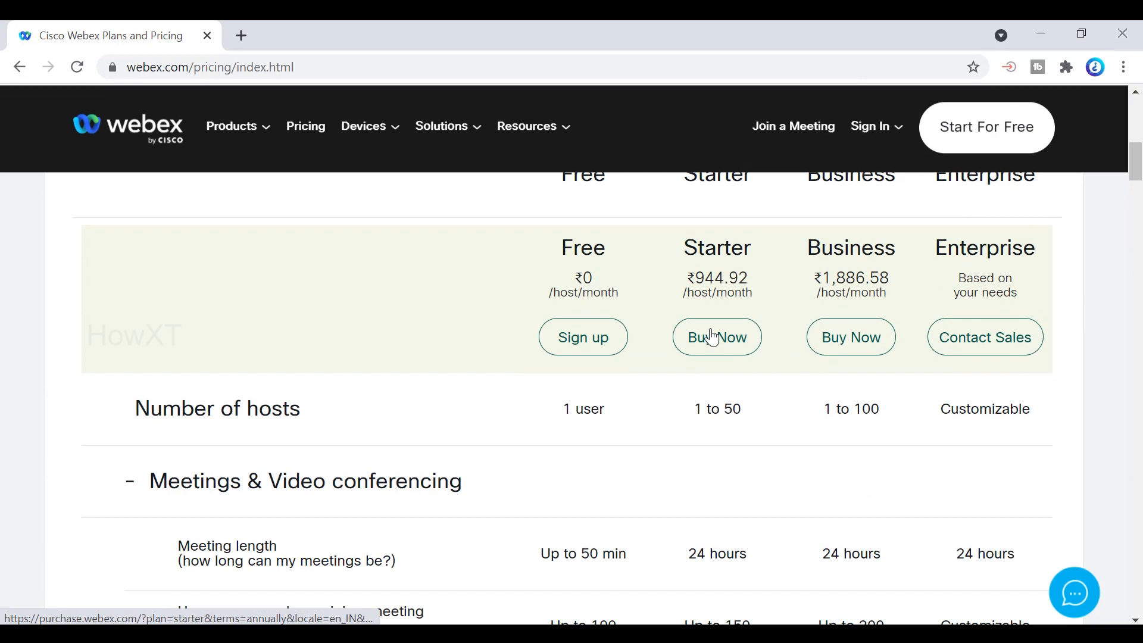
scroll(down, 3)
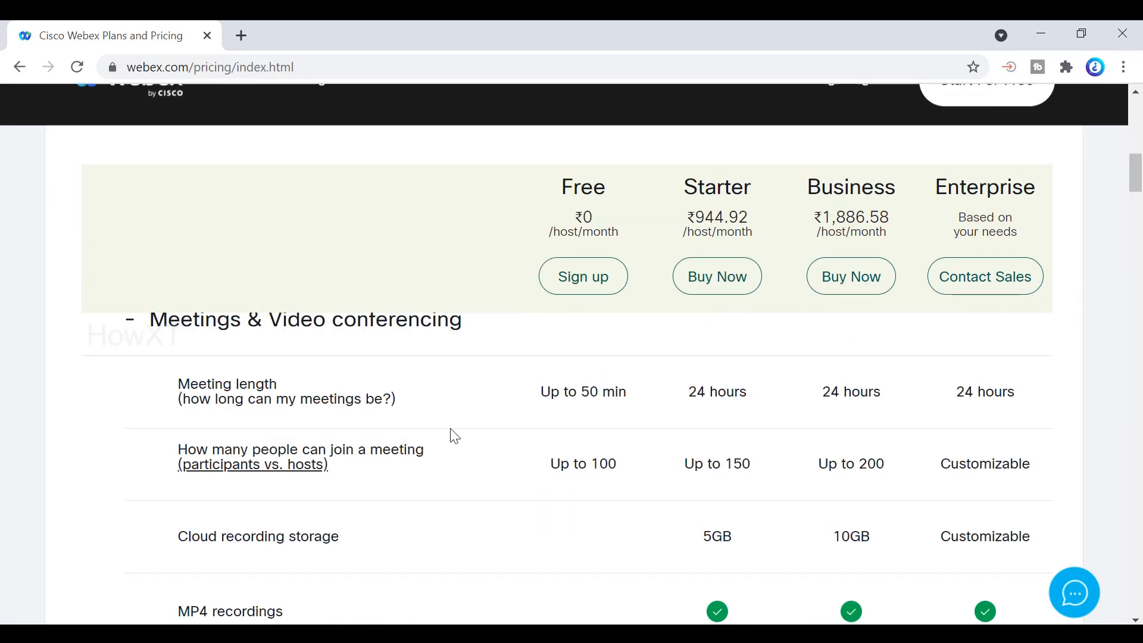
scroll(down, 3)
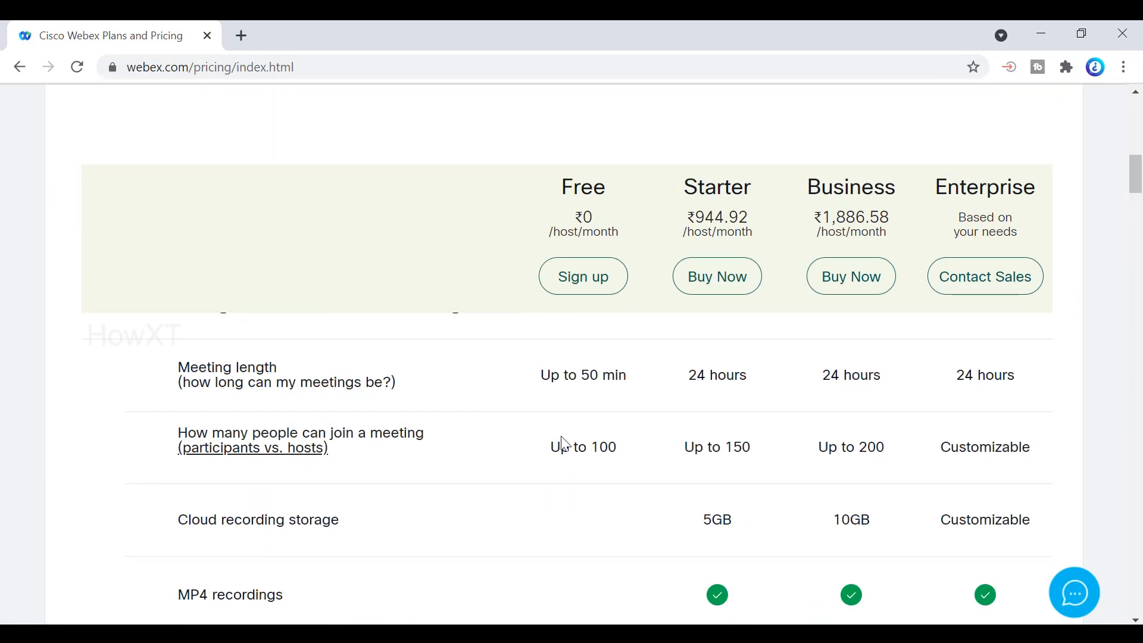
scroll(down, 3)
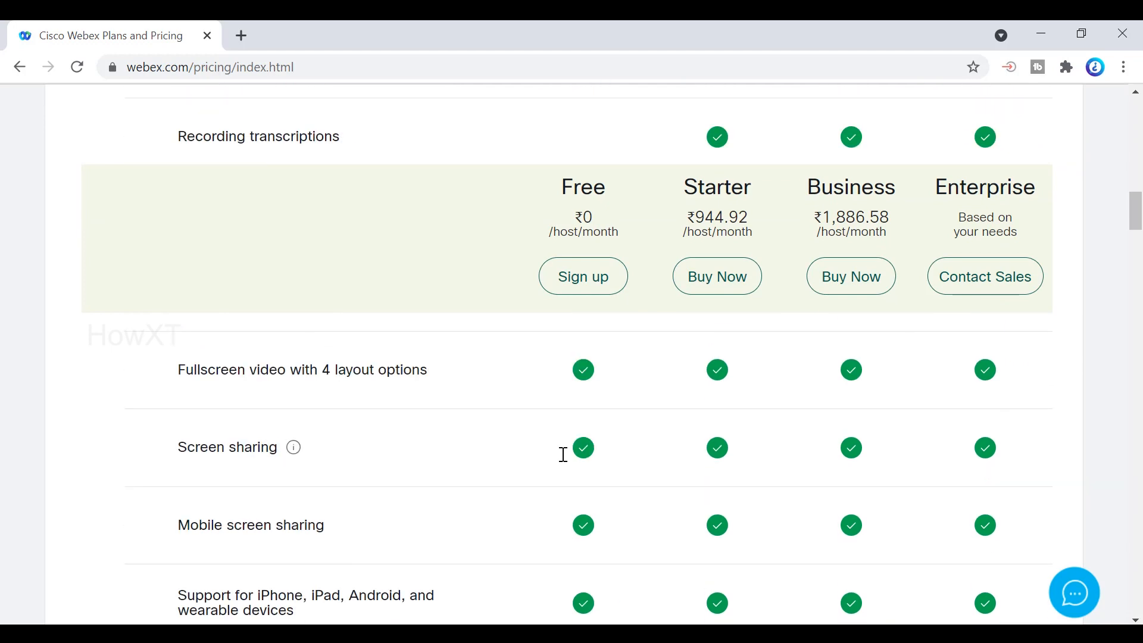
mouse_move(405, 377)
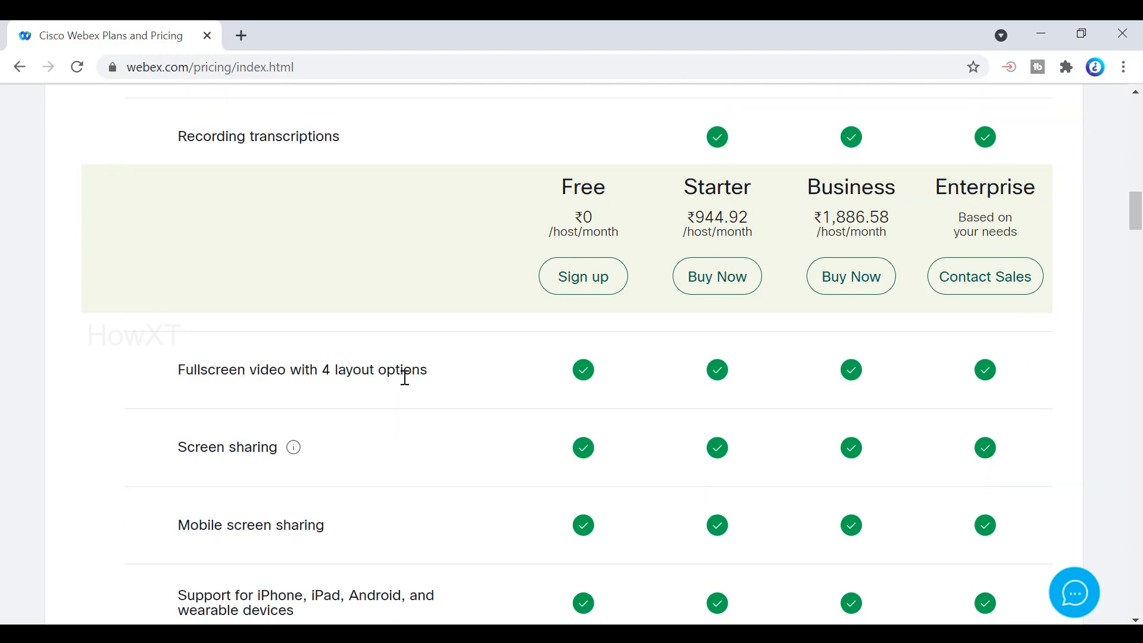
scroll(down, 3)
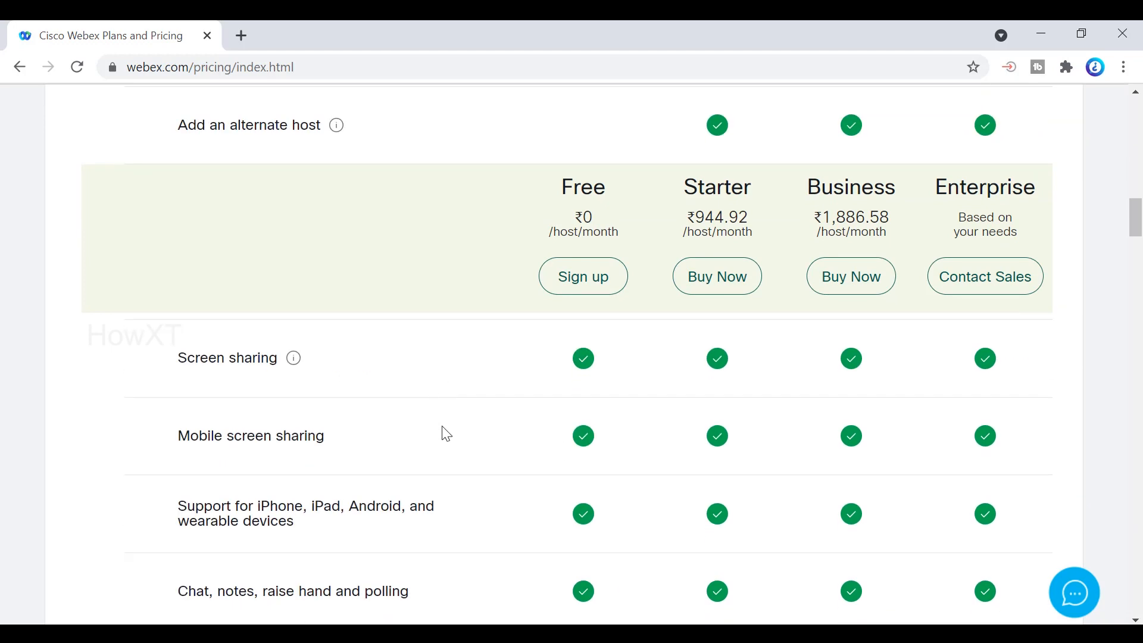
scroll(down, 3)
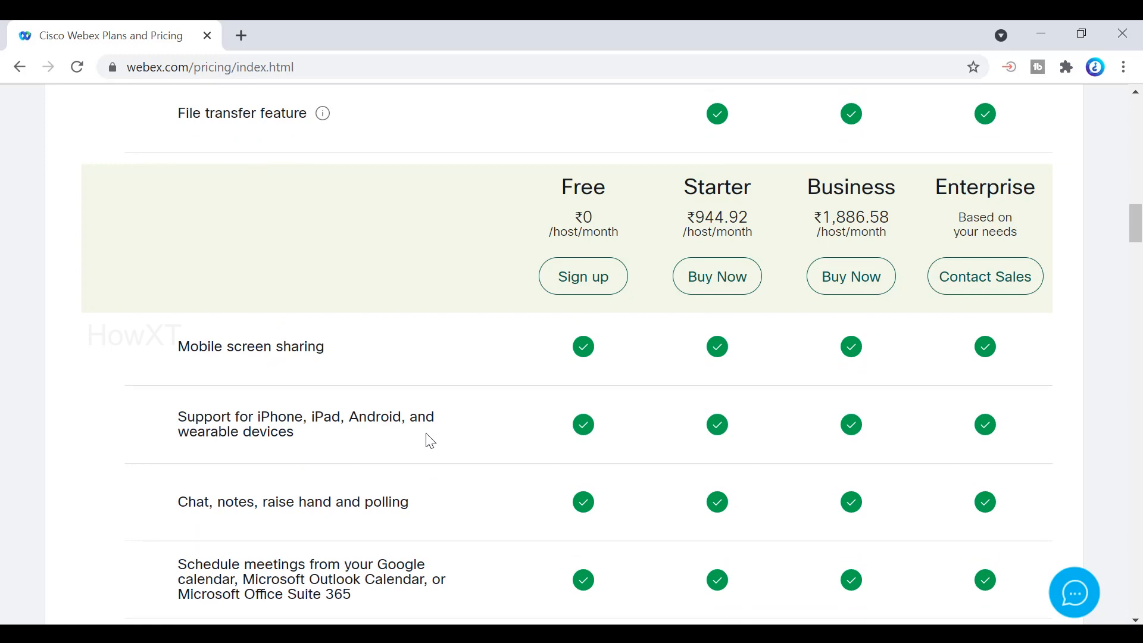
scroll(down, 3)
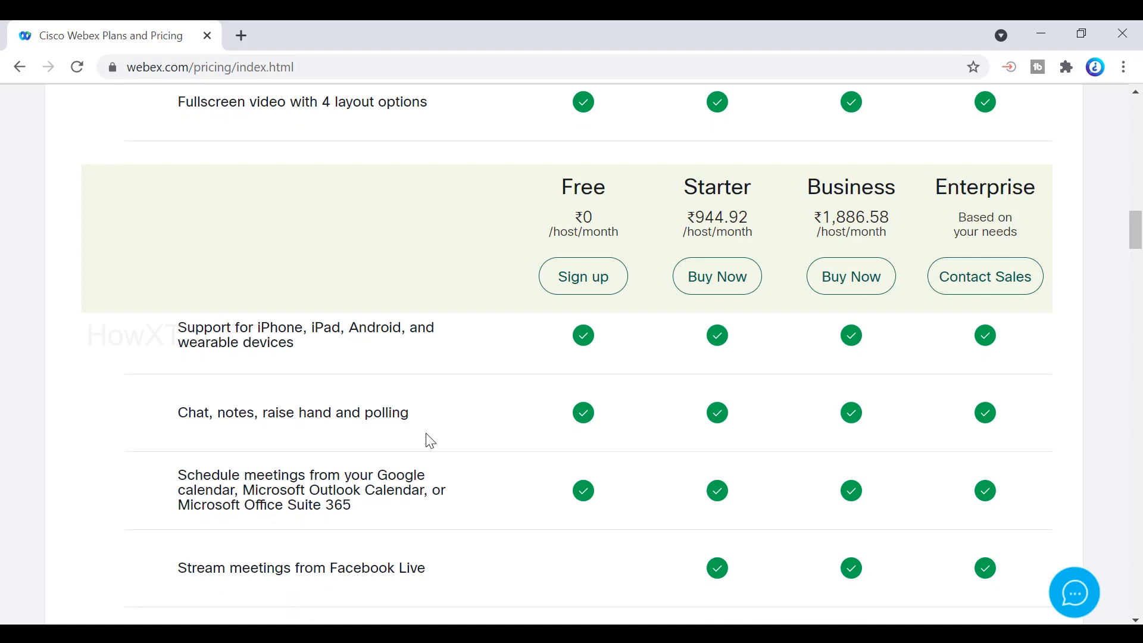
scroll(down, 3)
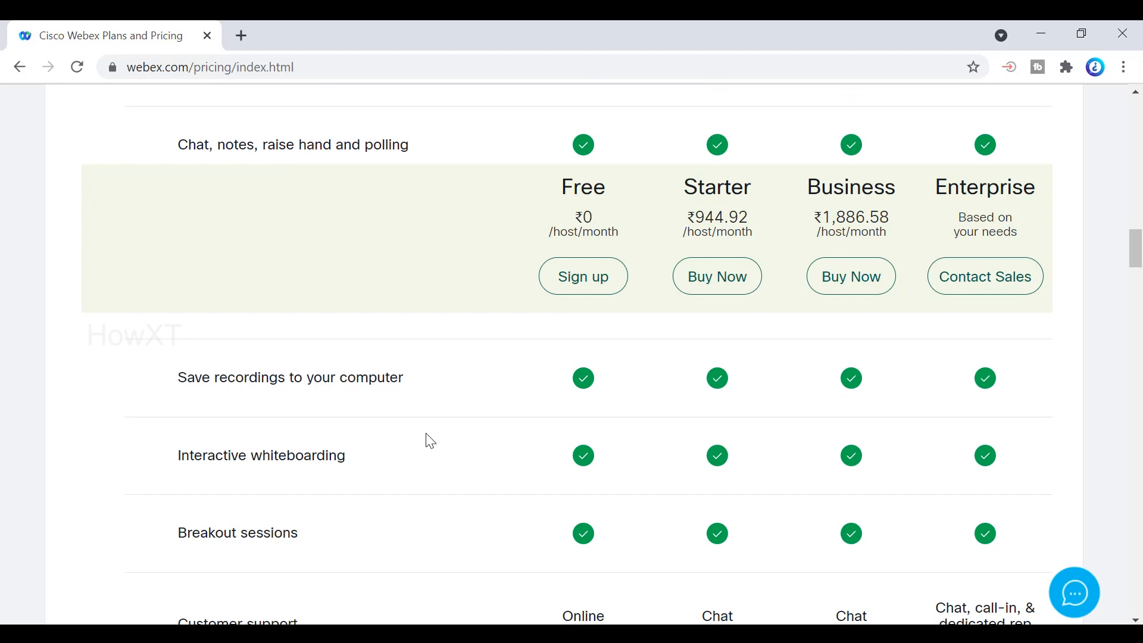
mouse_move(614, 182)
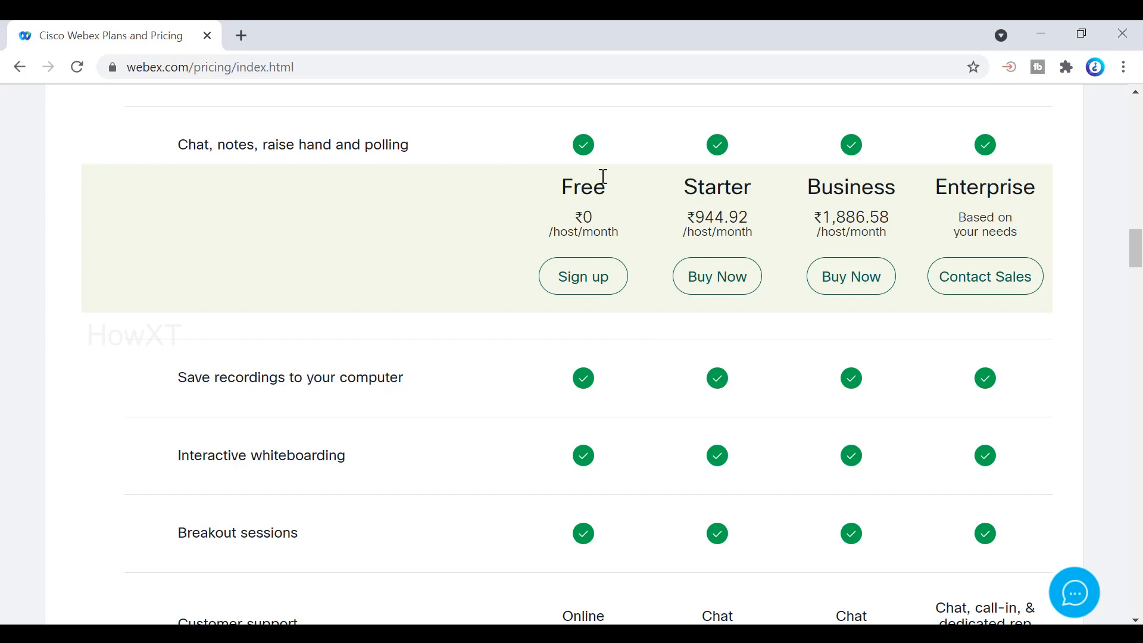
scroll(down, 3)
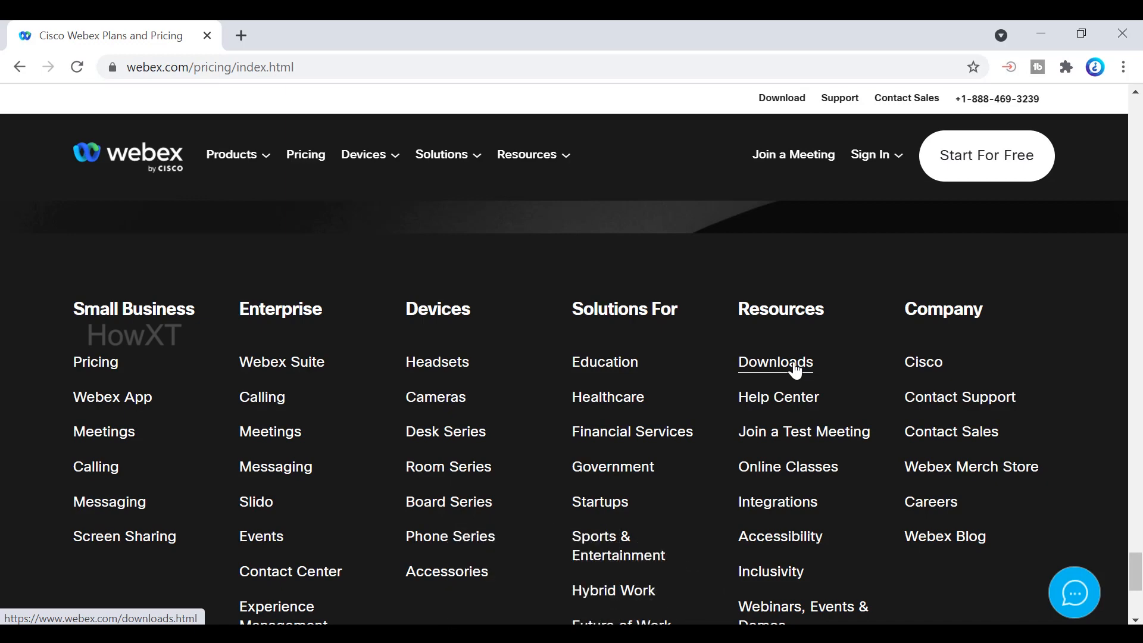
click(775, 362)
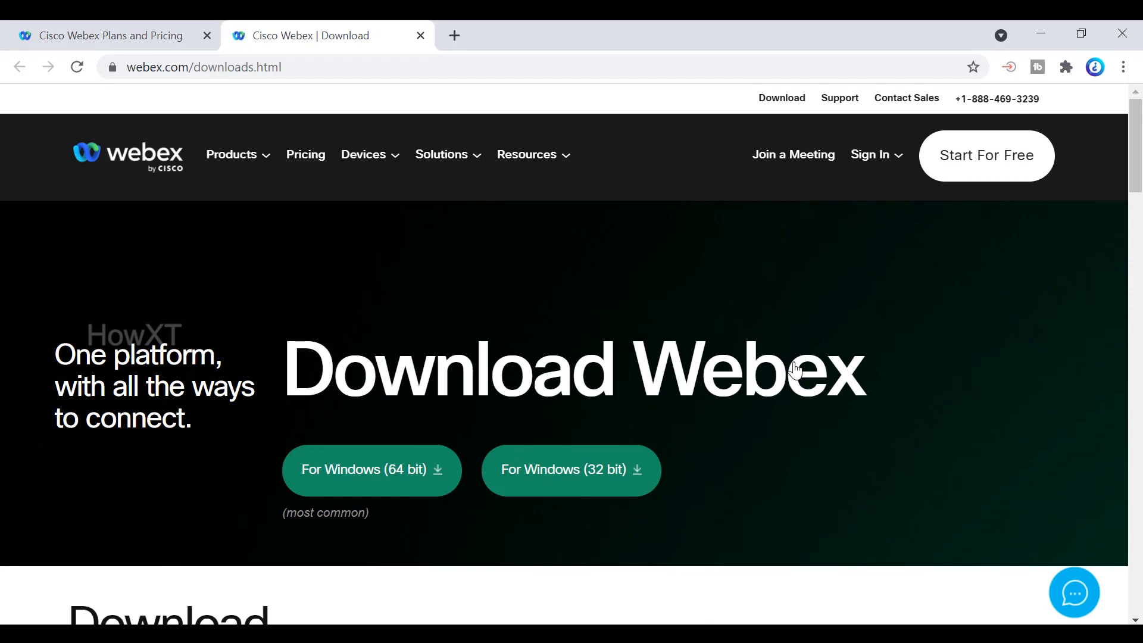
- Highlight the Download page address, then bring up the Windows Start menu
click(203, 67)
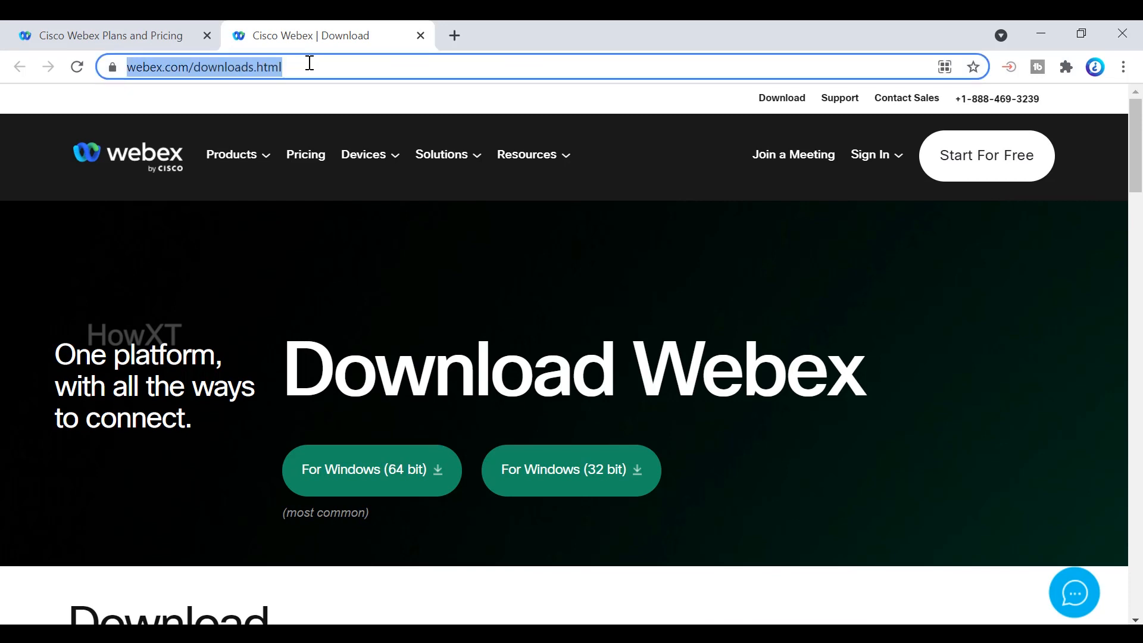
mouse_move(362, 317)
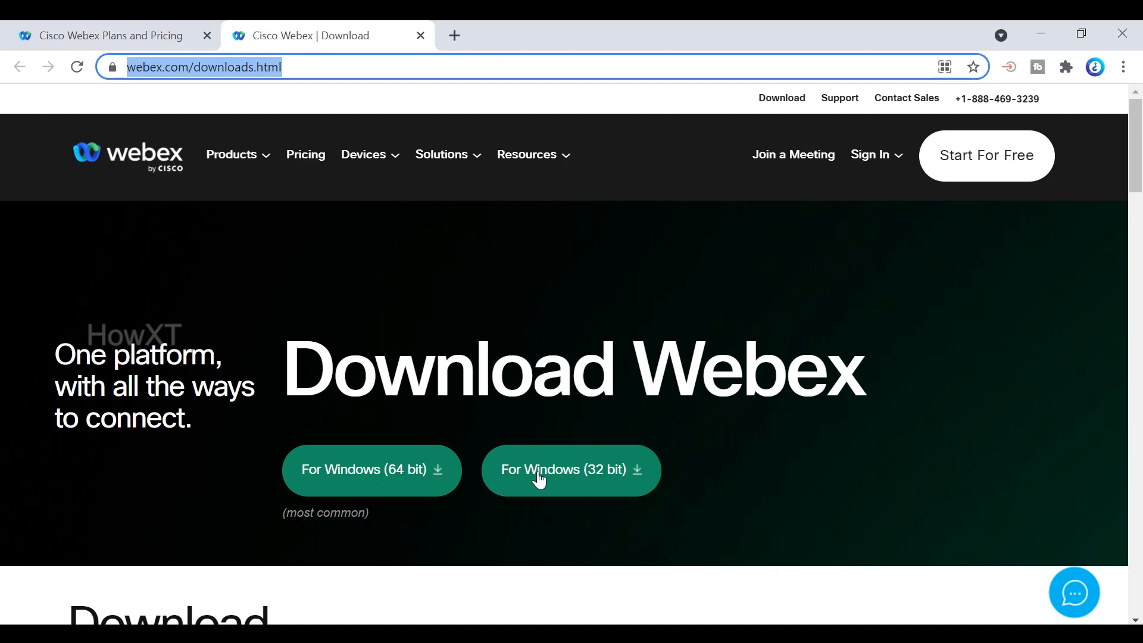
mouse_move(342, 487)
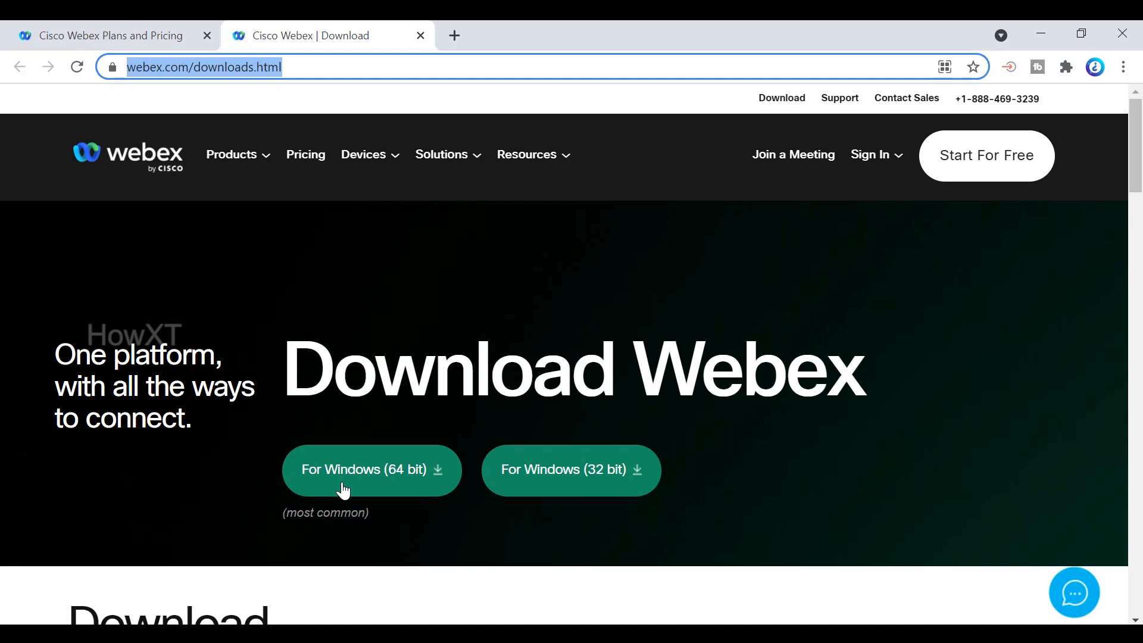
mouse_move(546, 487)
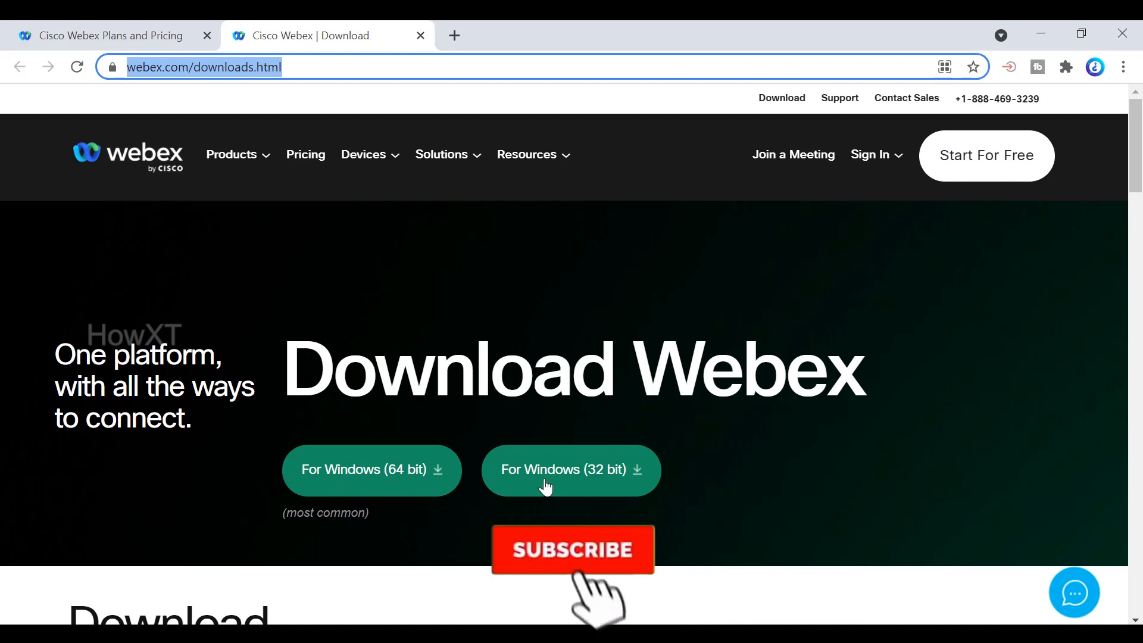
click(572, 550)
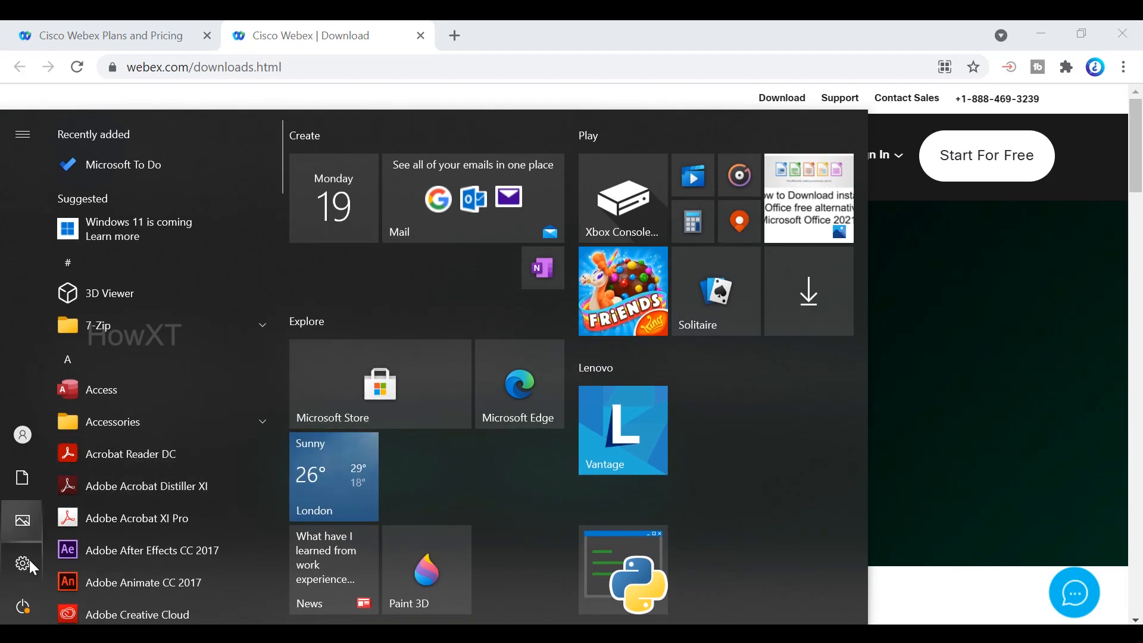
- Check Settings > System > About for the device's 64-bit system type
click(21, 563)
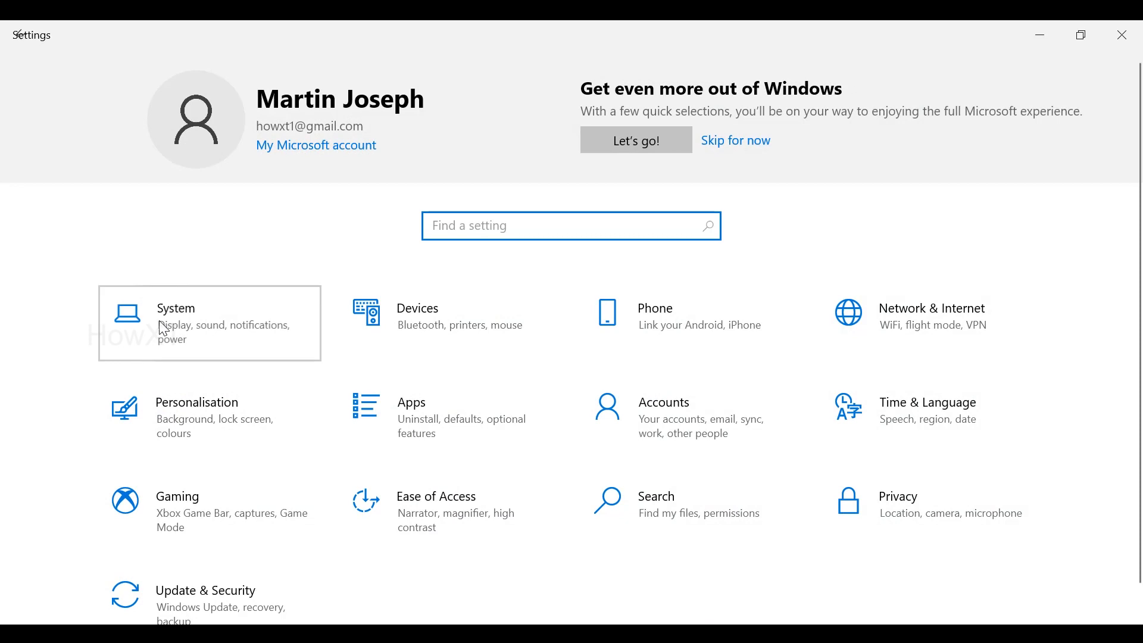
click(208, 323)
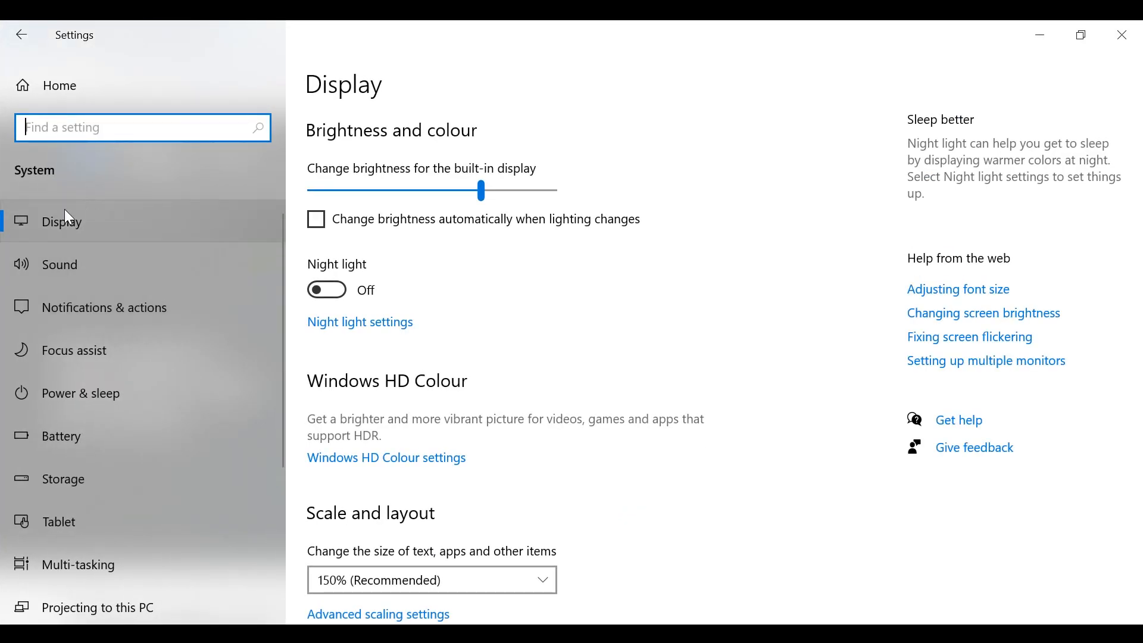
scroll(down, 3)
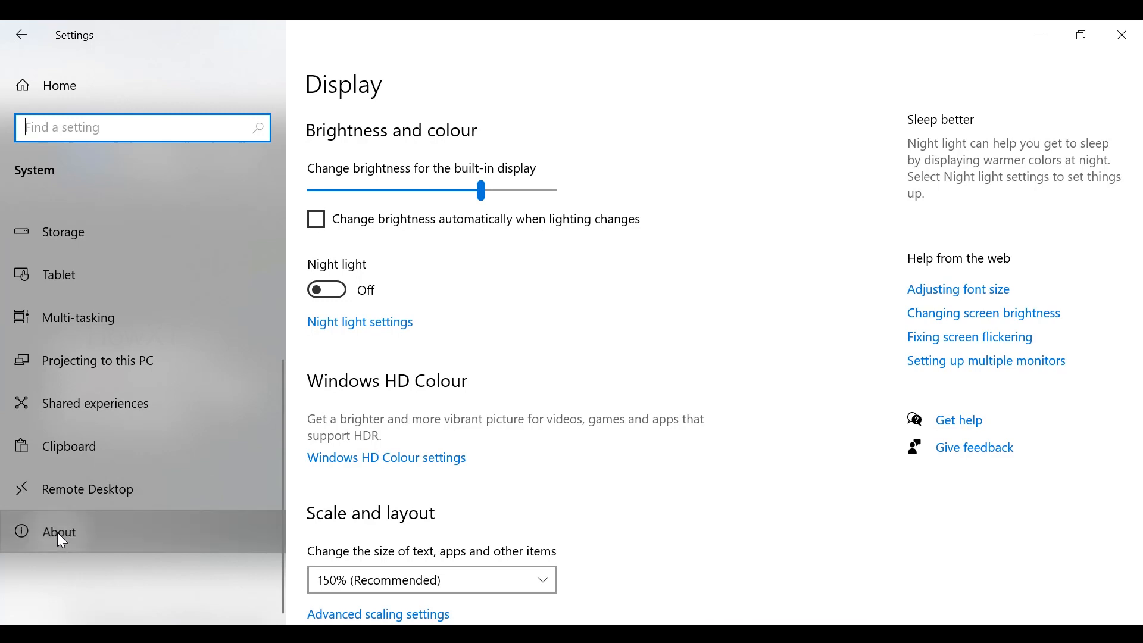
click(58, 531)
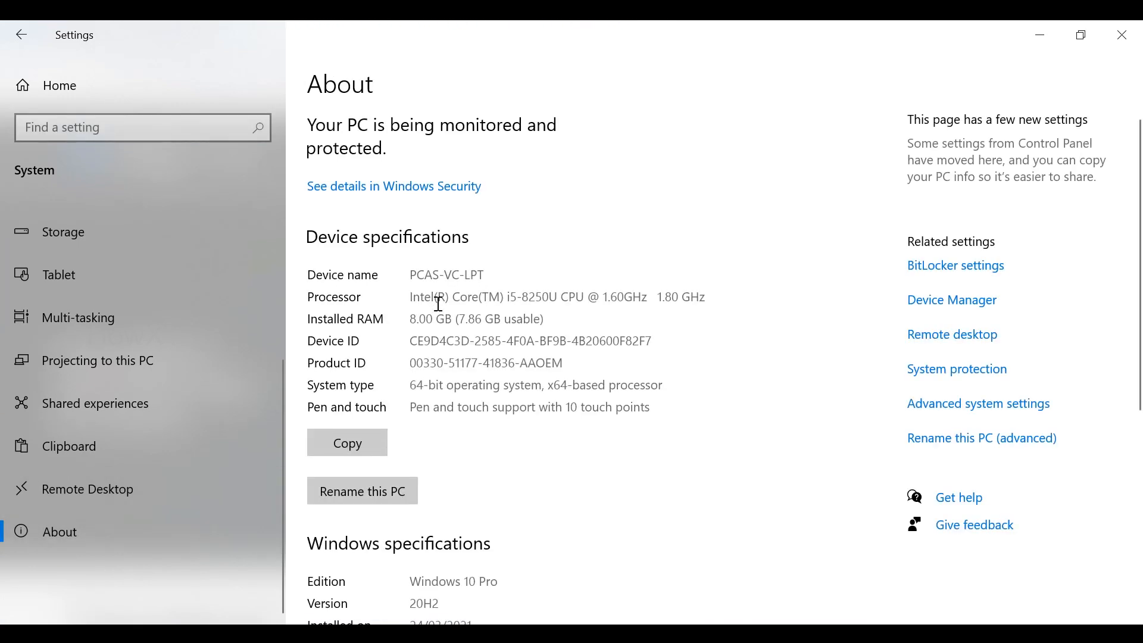
mouse_move(454, 314)
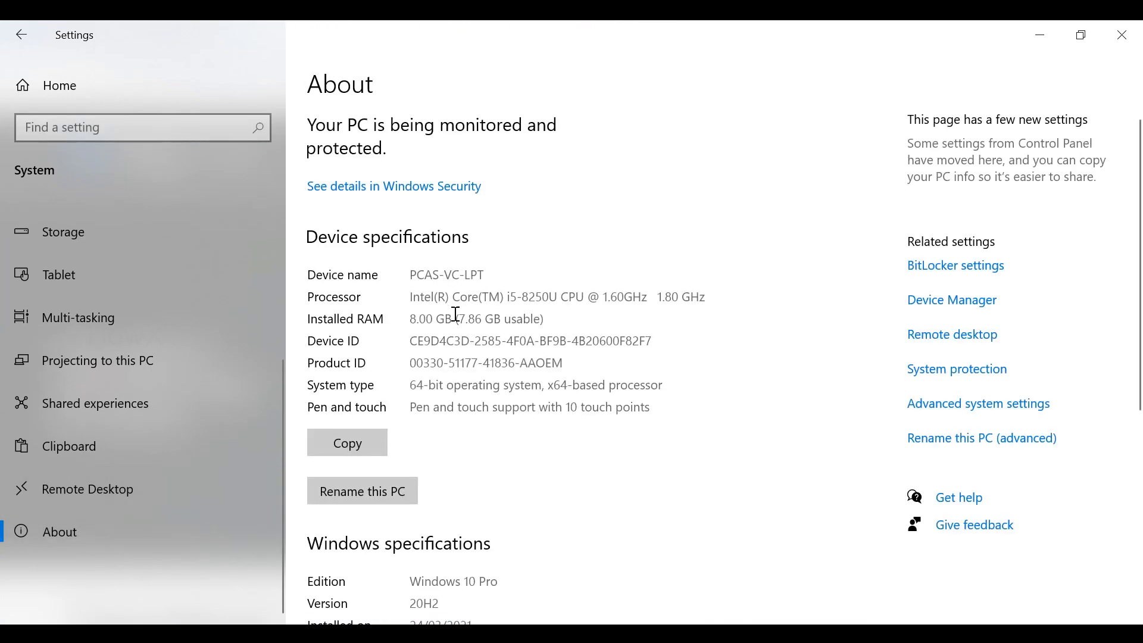
mouse_move(312, 395)
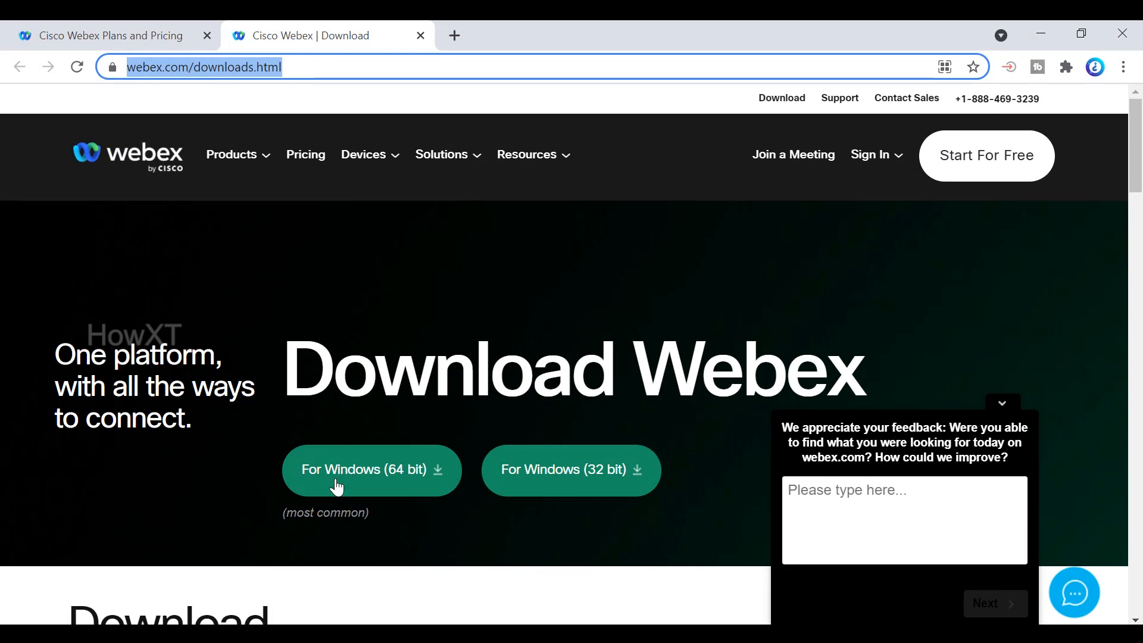
mouse_move(330, 533)
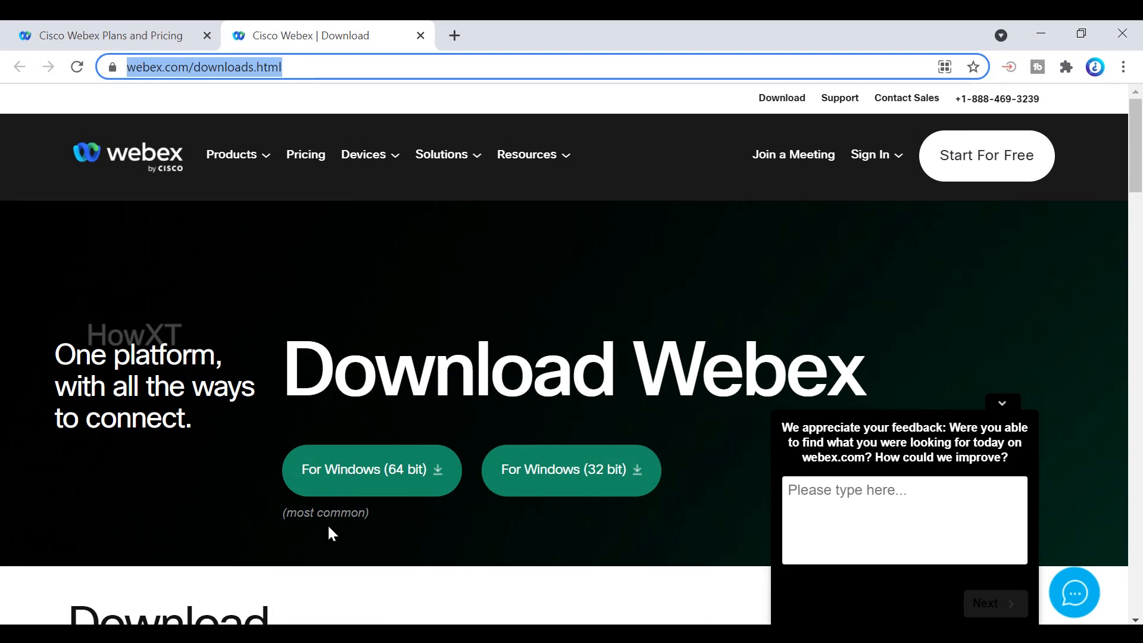
mouse_move(358, 478)
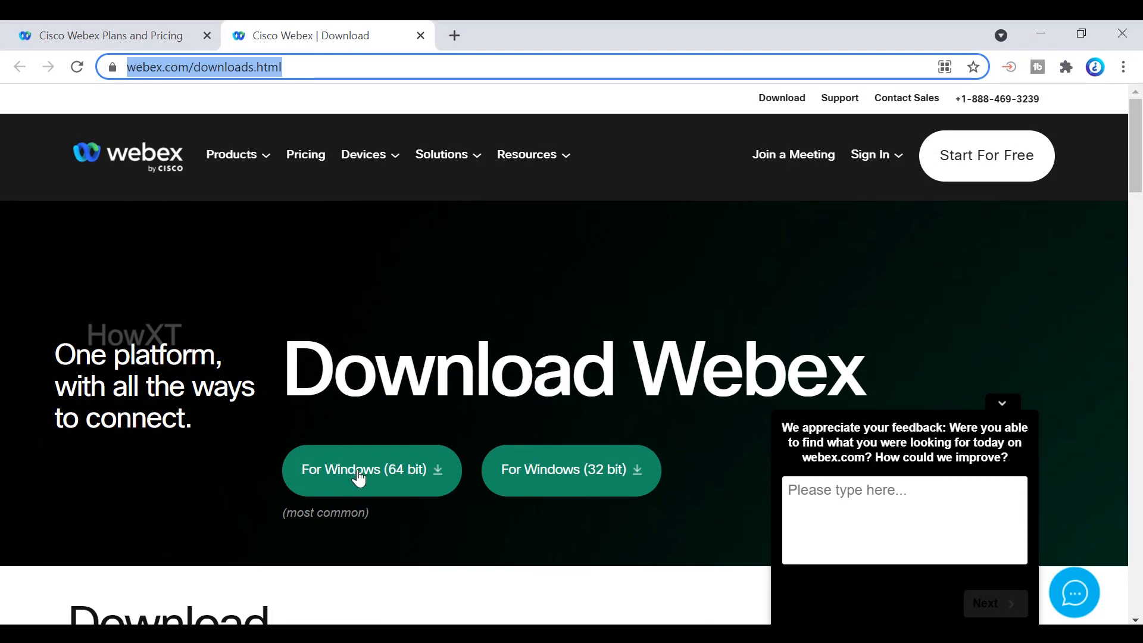
- Download the Windows 64-bit Webex.msi installer and launch it from the download bar
click(371, 469)
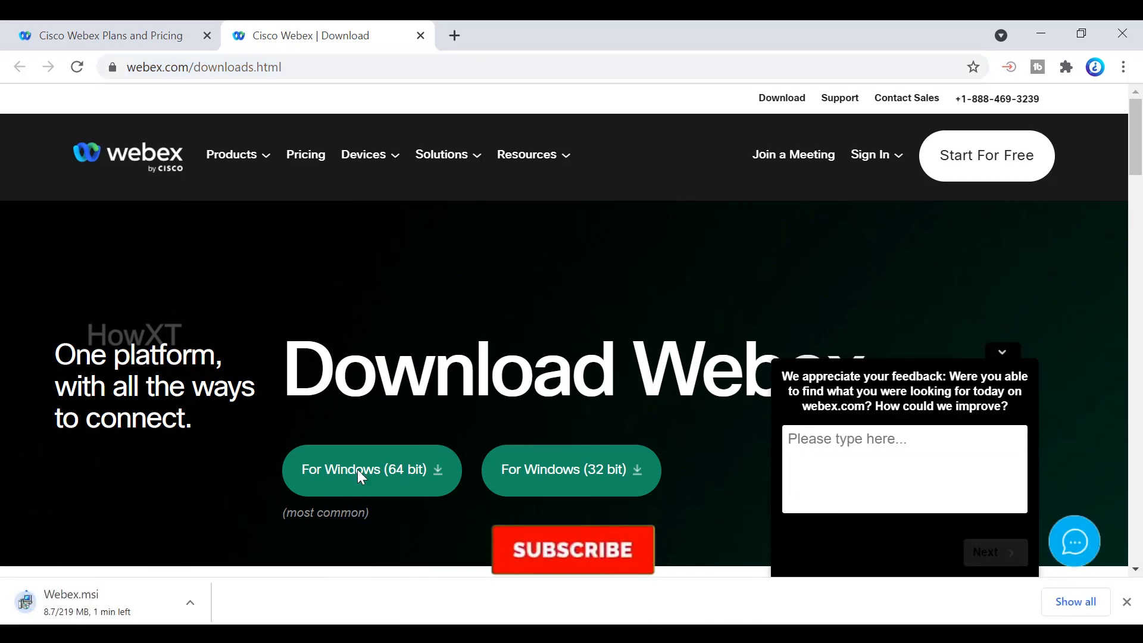
click(573, 548)
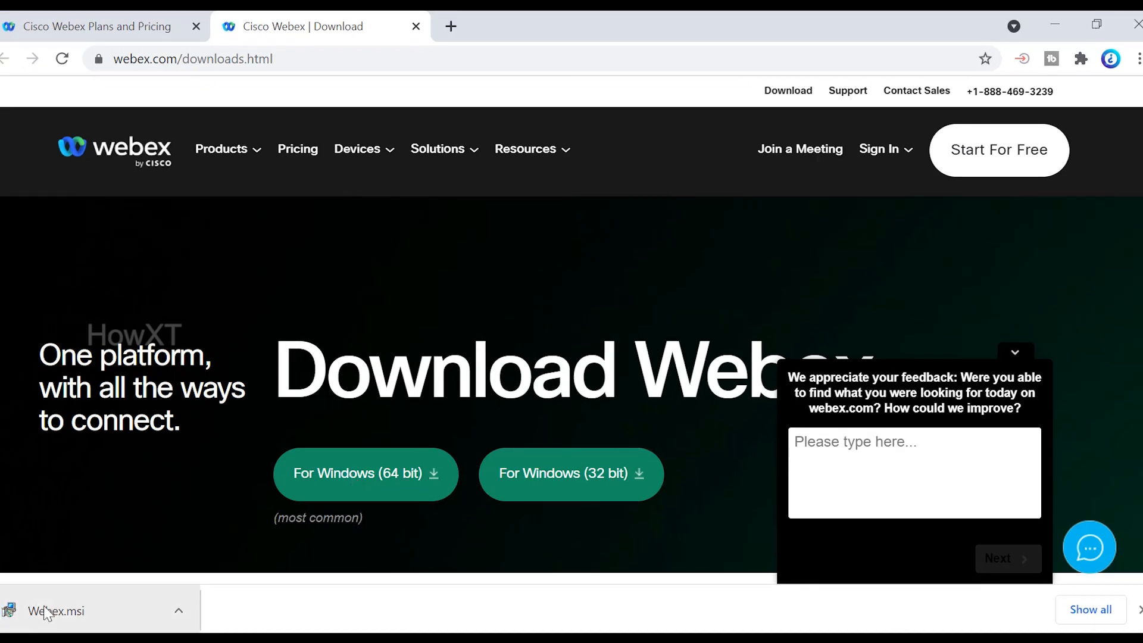
click(55, 611)
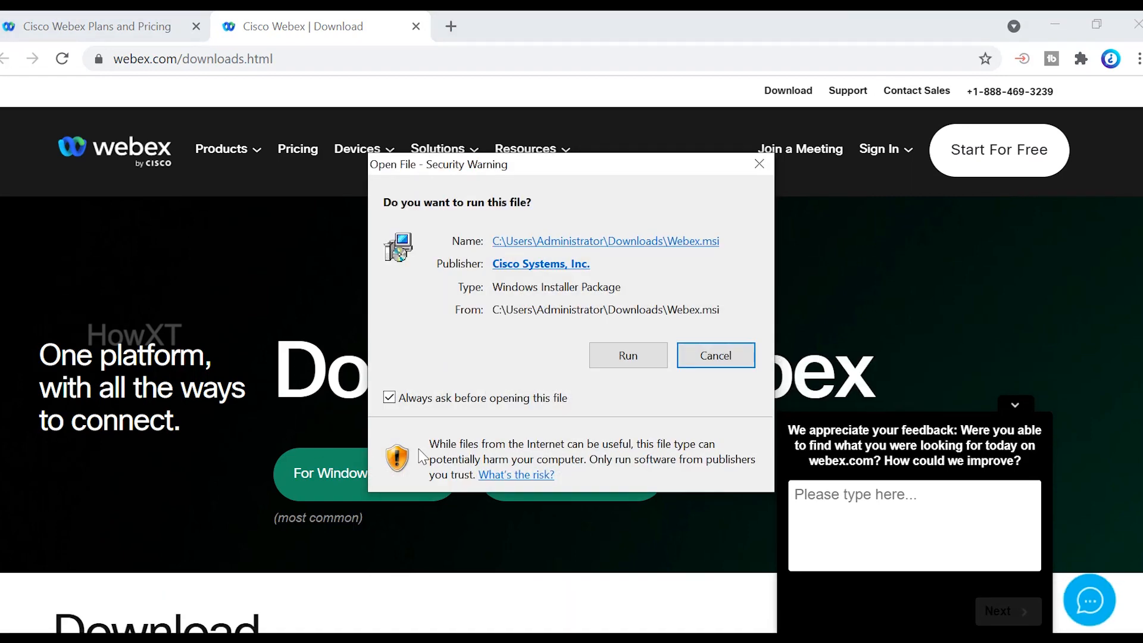
- Run Webex.msi, step through the Setup Wizard and finish with Launch Webex checked
click(626, 355)
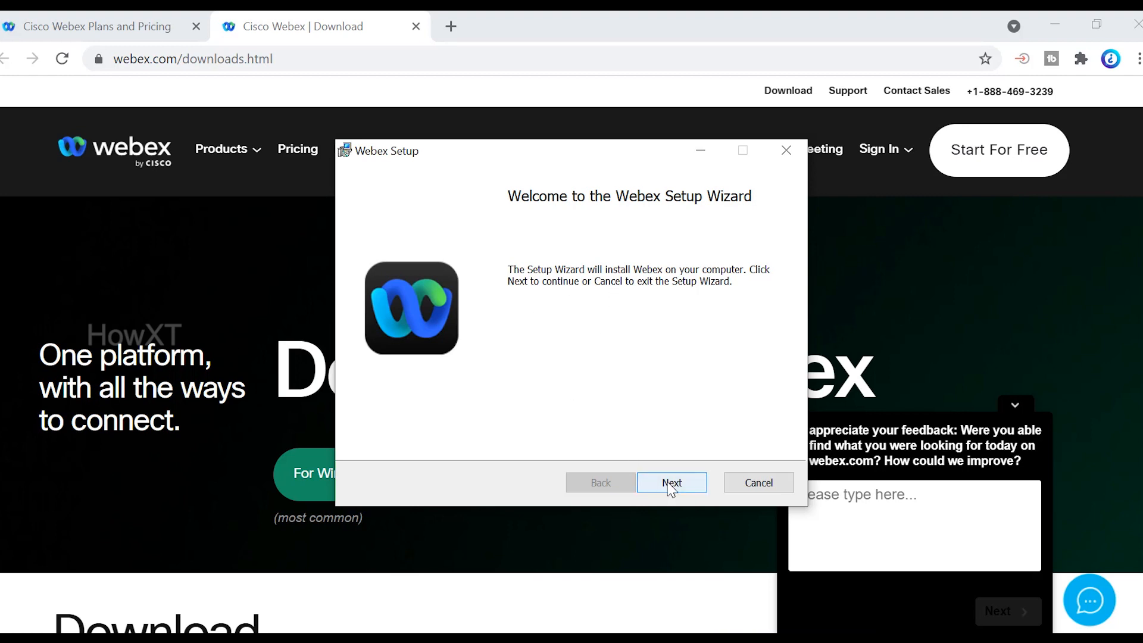
click(670, 482)
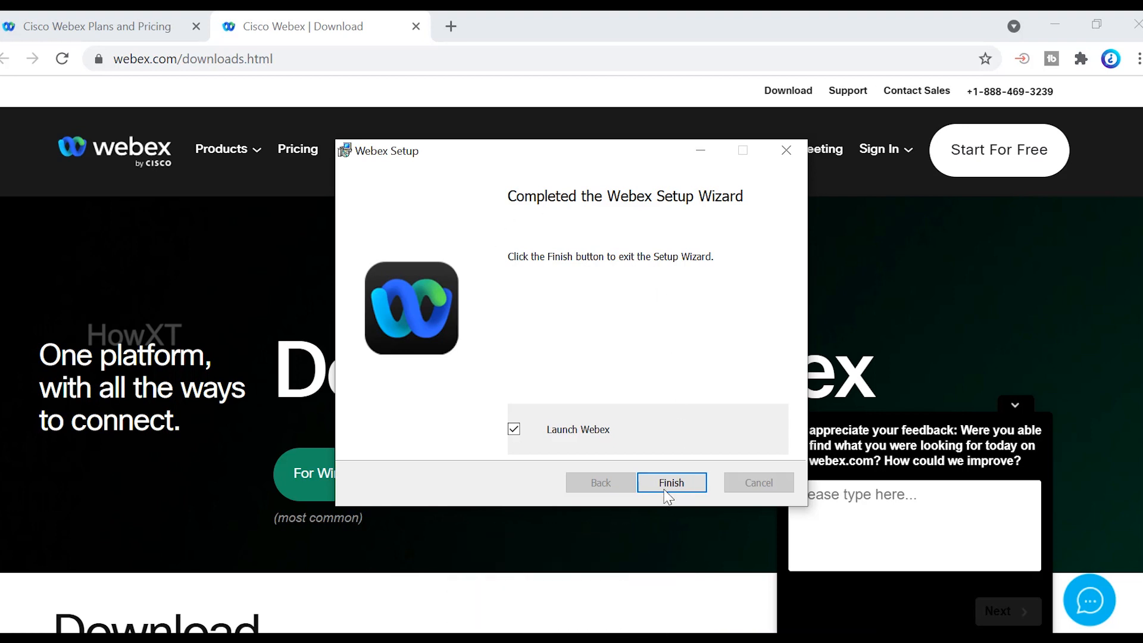
click(670, 482)
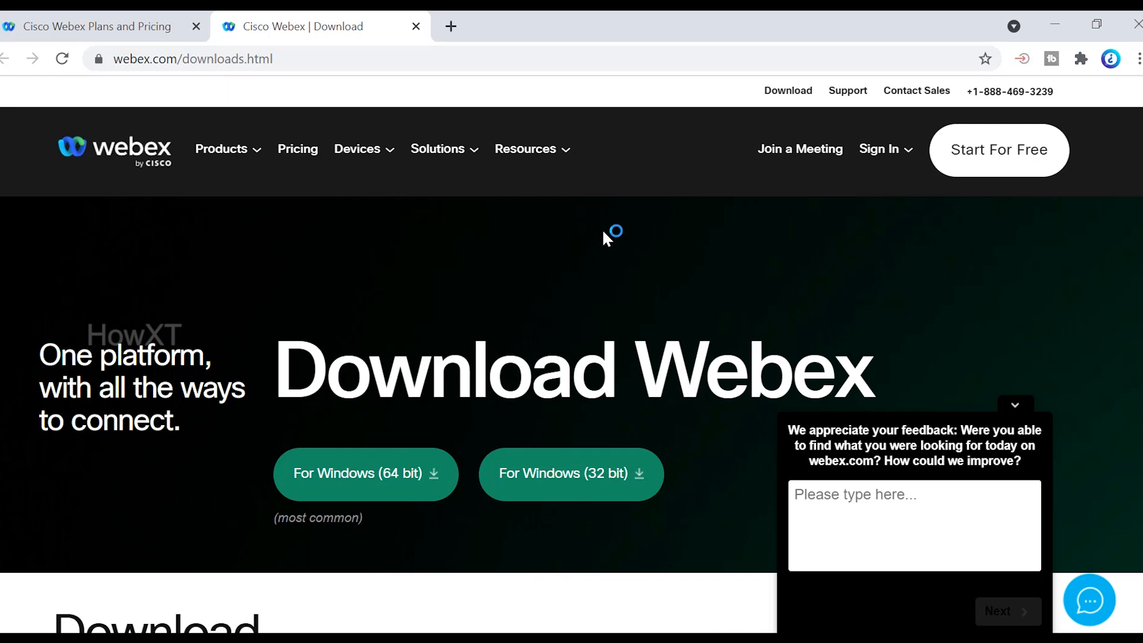
click(366, 472)
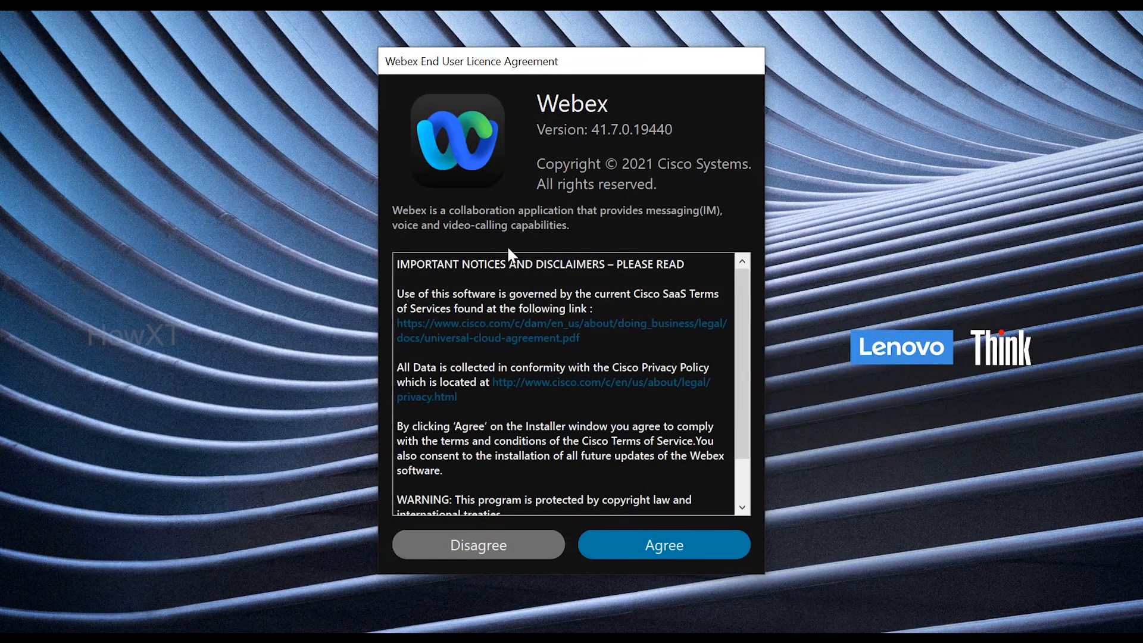
mouse_move(690, 553)
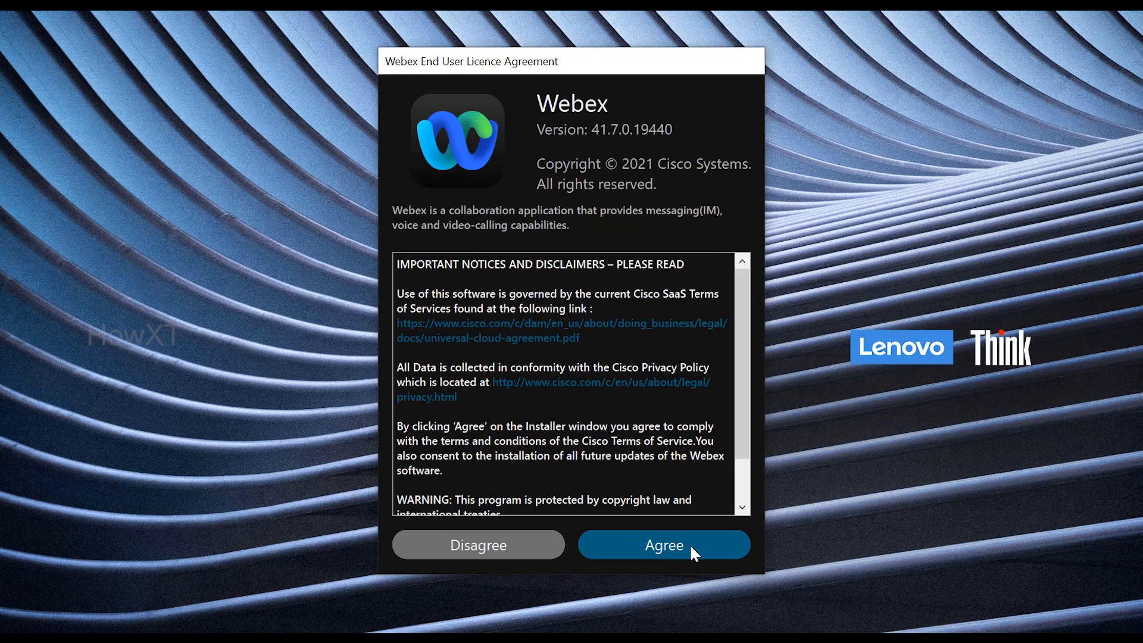
- Accept the Webex End User Licence Agreement to reach the welcome sign-in screen
click(662, 544)
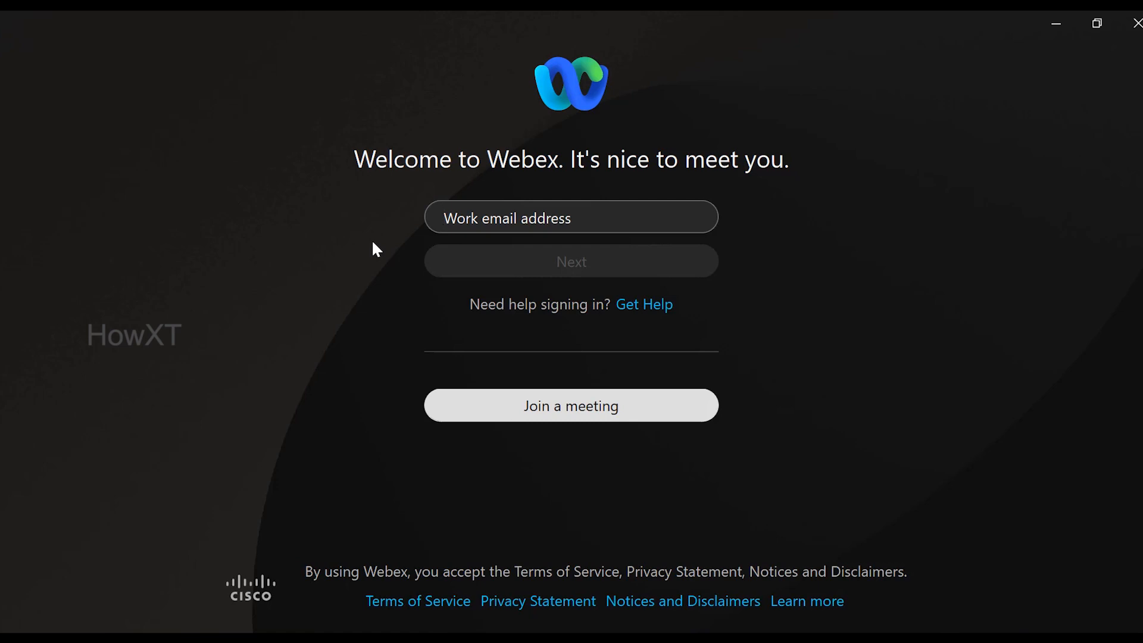
mouse_move(534, 430)
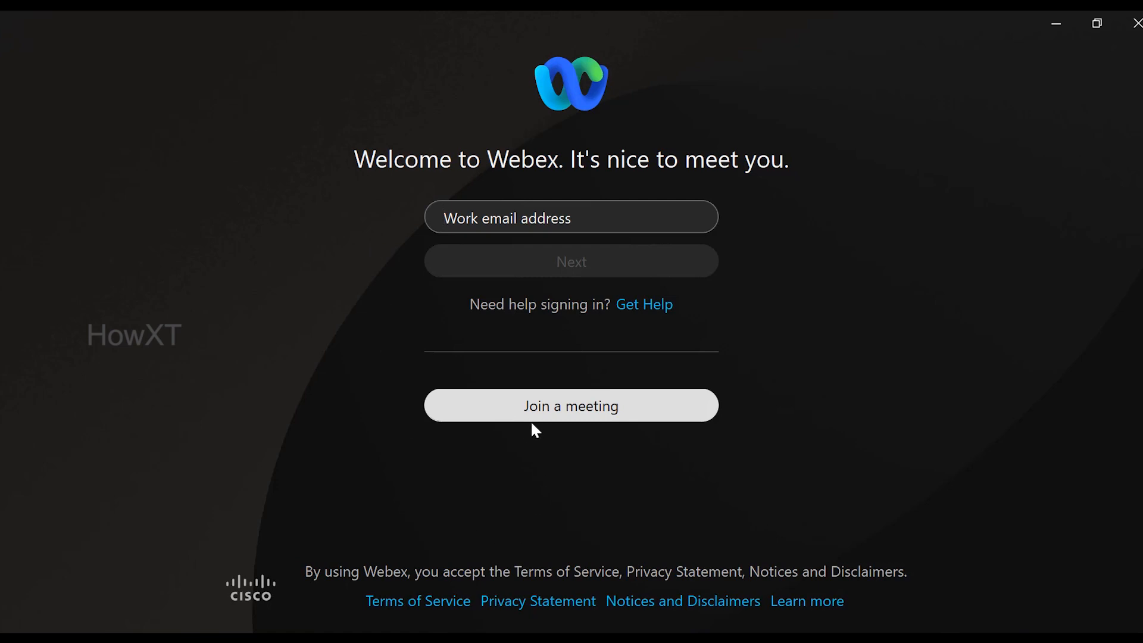
- Go to Join a meeting and place the cursor in the meeting number field
click(571, 404)
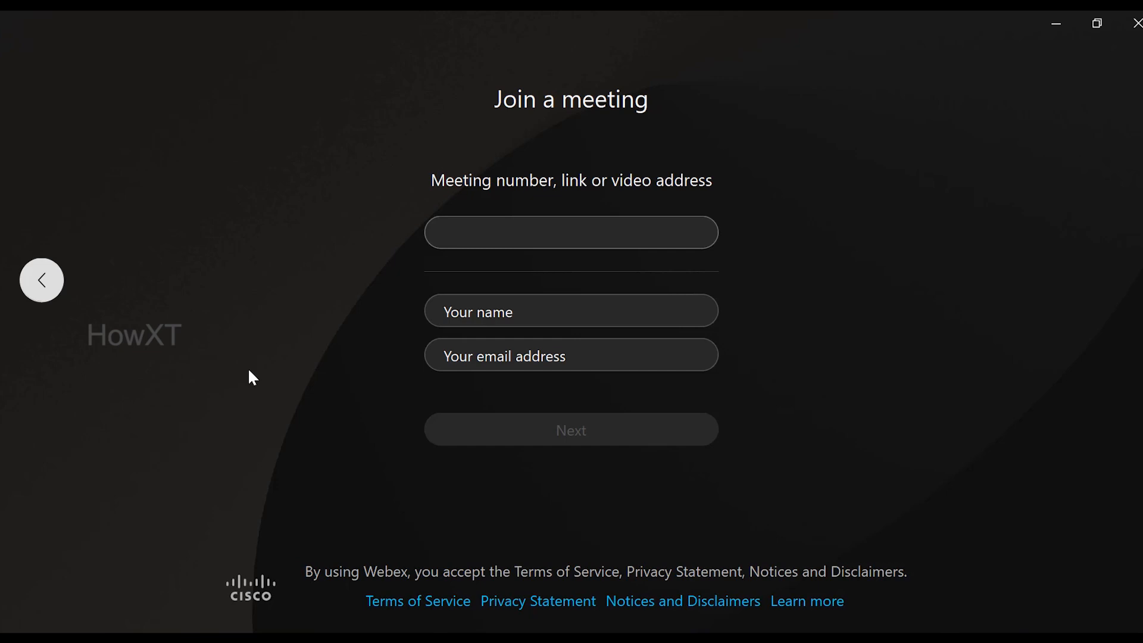
click(570, 232)
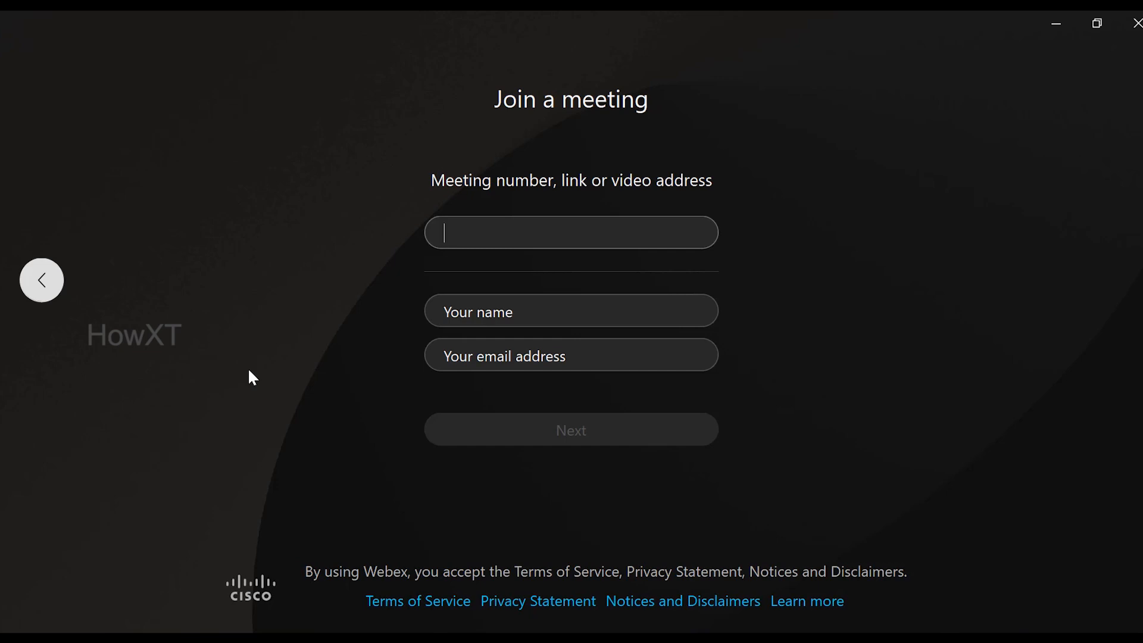